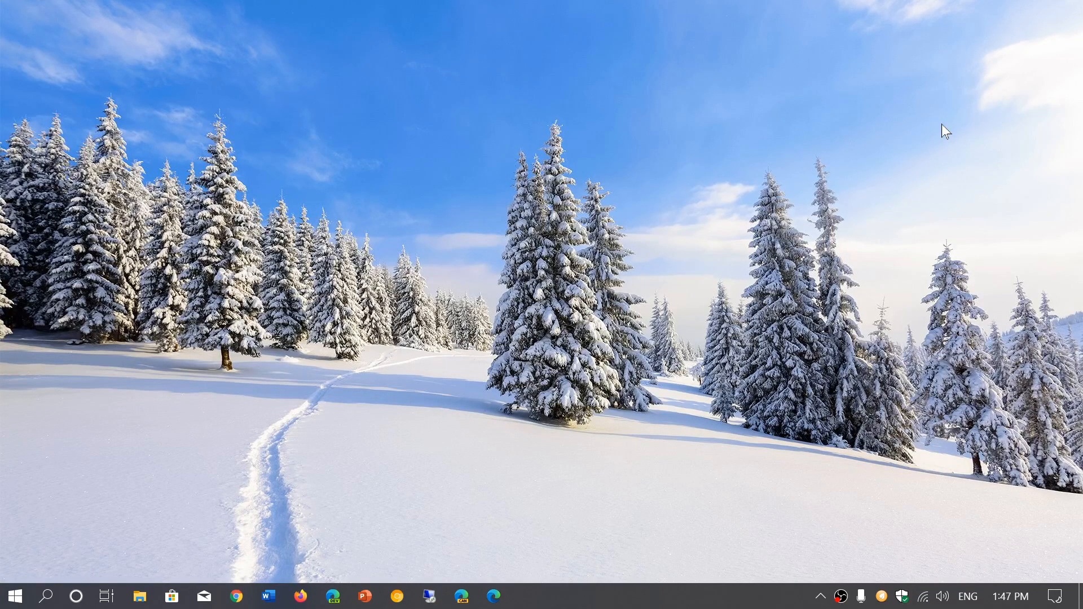
mouse_move(984, 572)
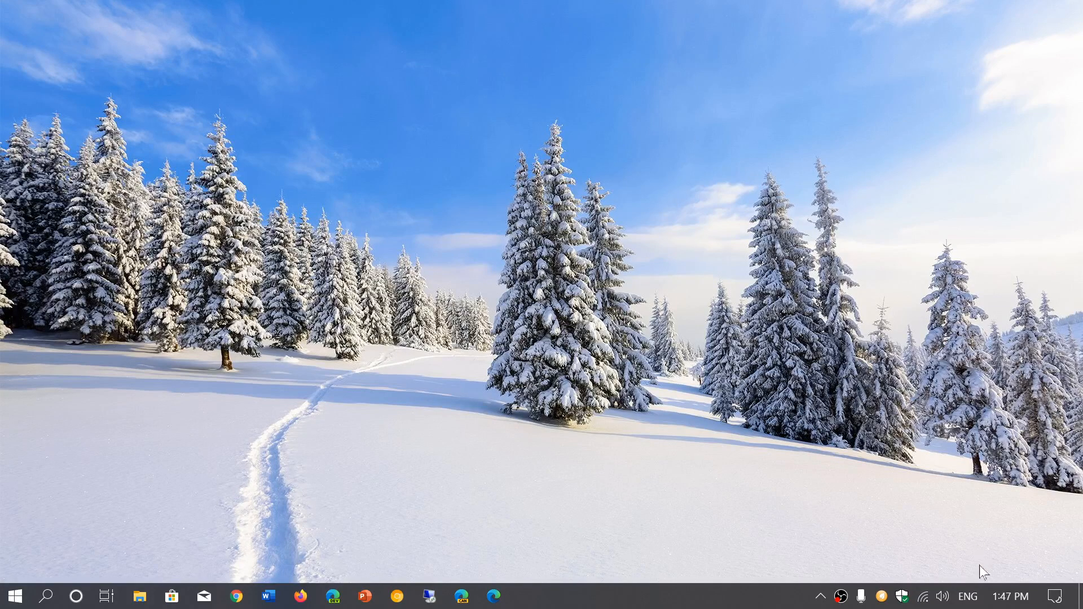
Bring up the Action Center from the right end of the taskbar.
click(1056, 596)
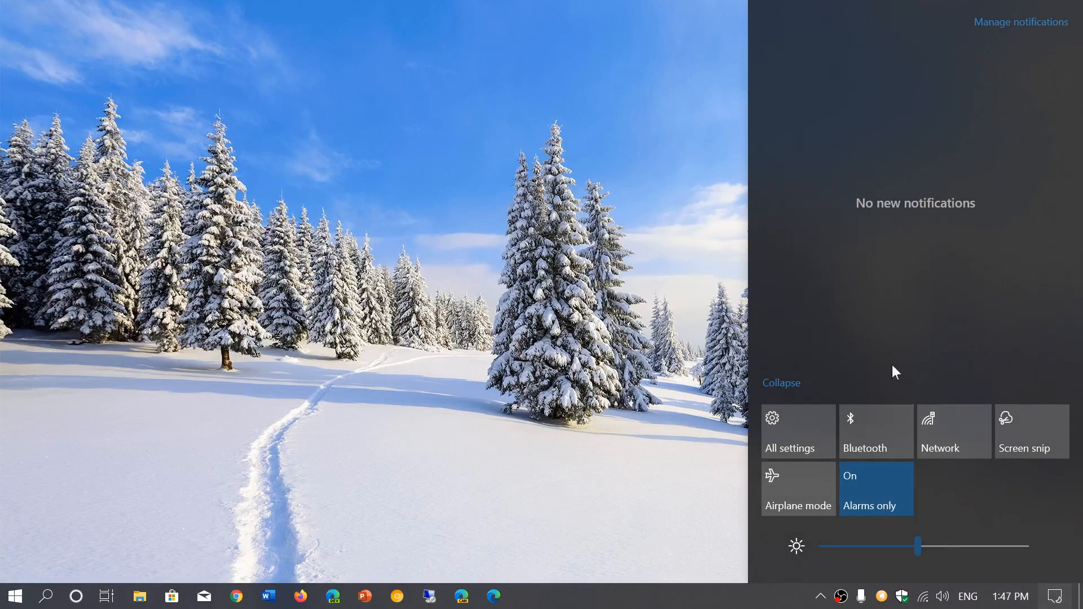
Go from All settings to Personalization's Background page.
click(790, 431)
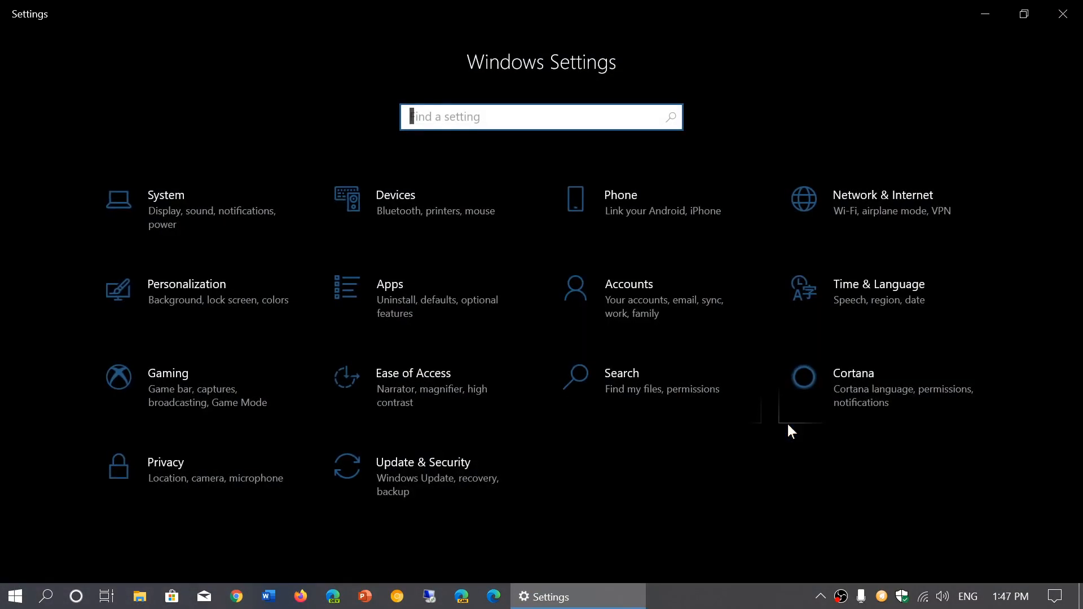
mouse_move(193, 273)
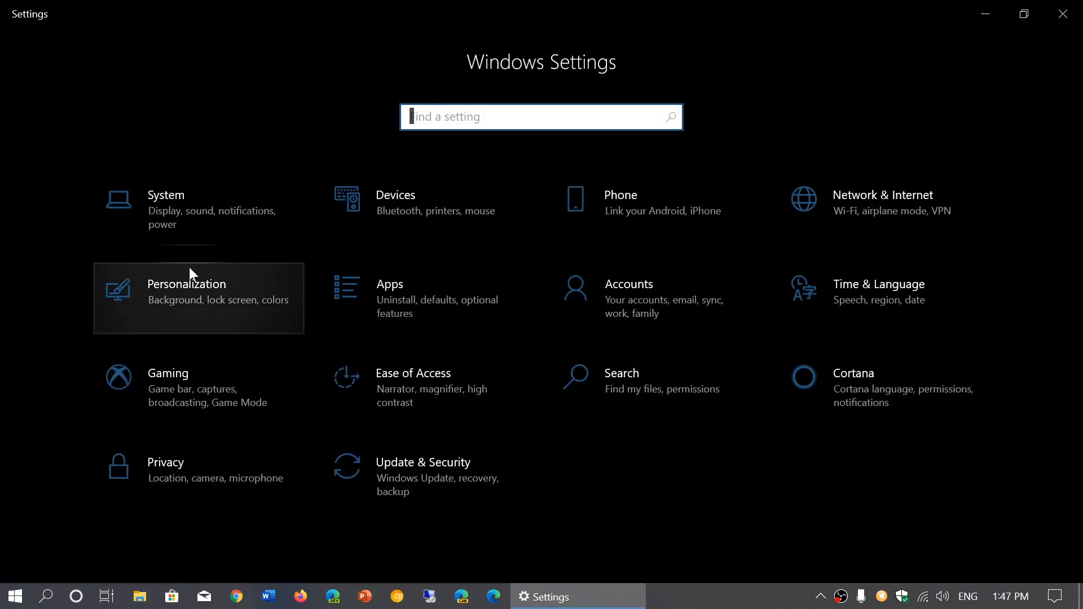
click(186, 284)
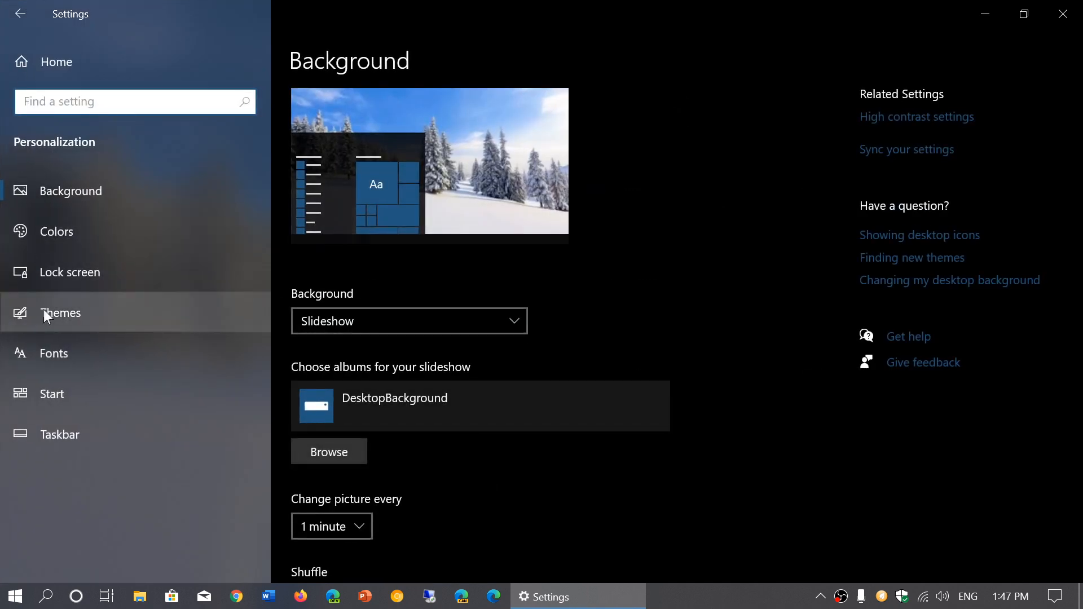
Review the installed themes on the Themes page, then get more themes from Microsoft Store.
click(60, 312)
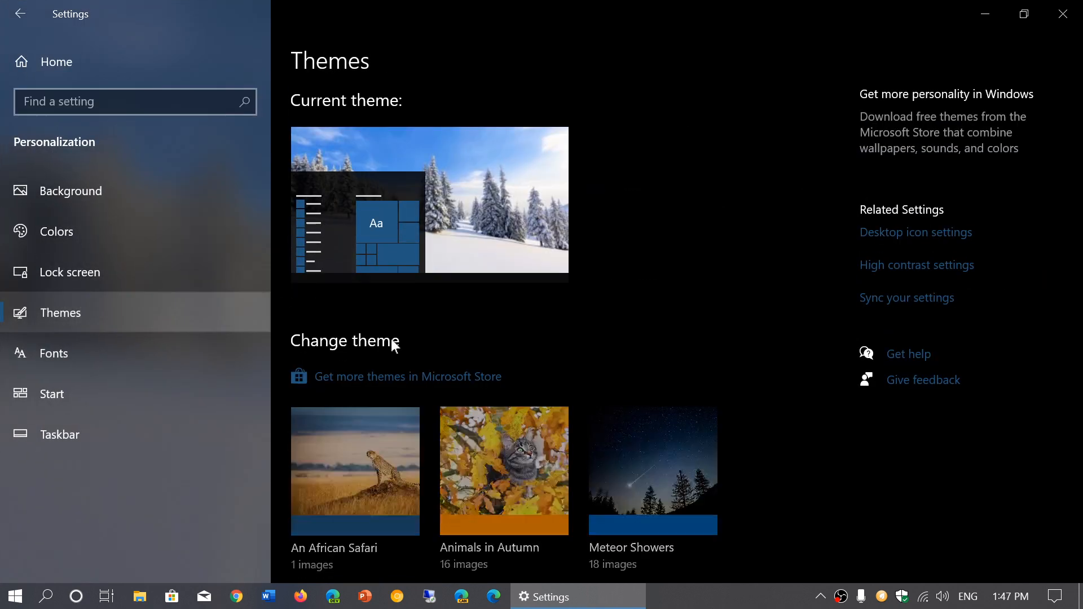
scroll(down, 3)
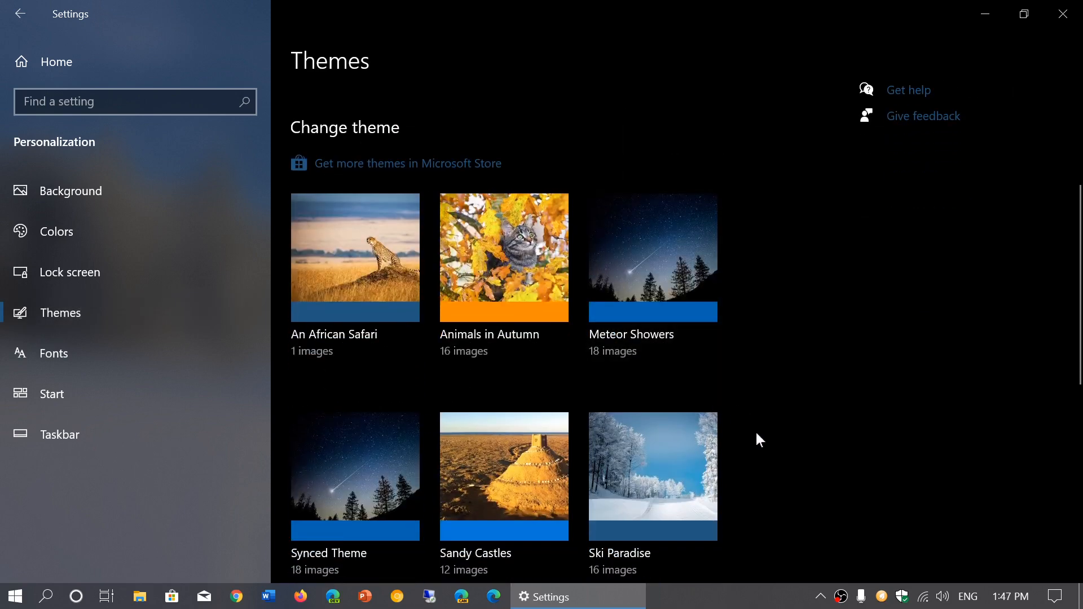
scroll(down, 3)
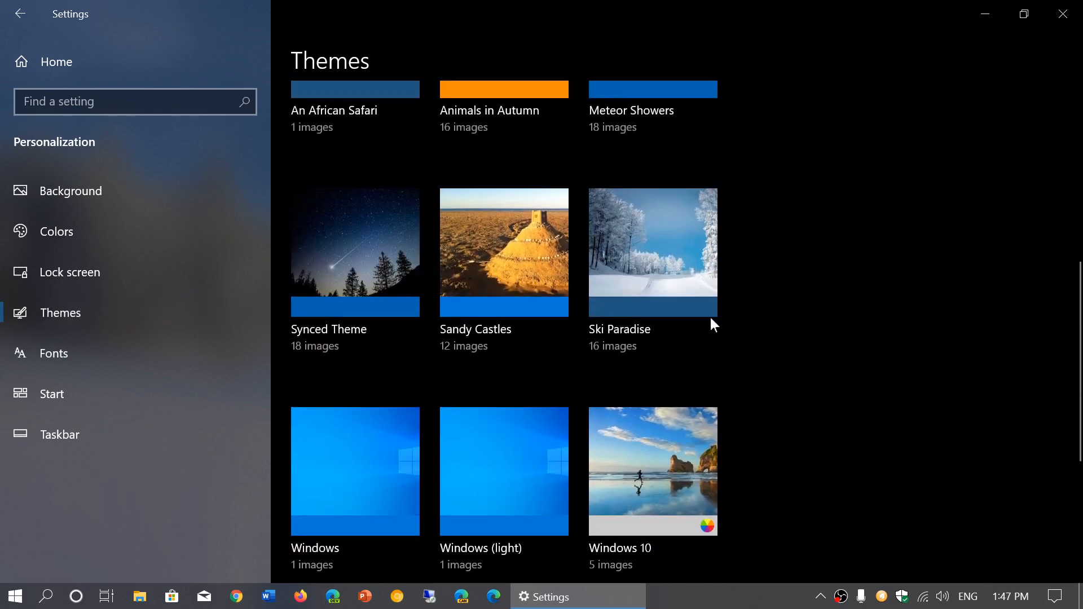
scroll(up, 3)
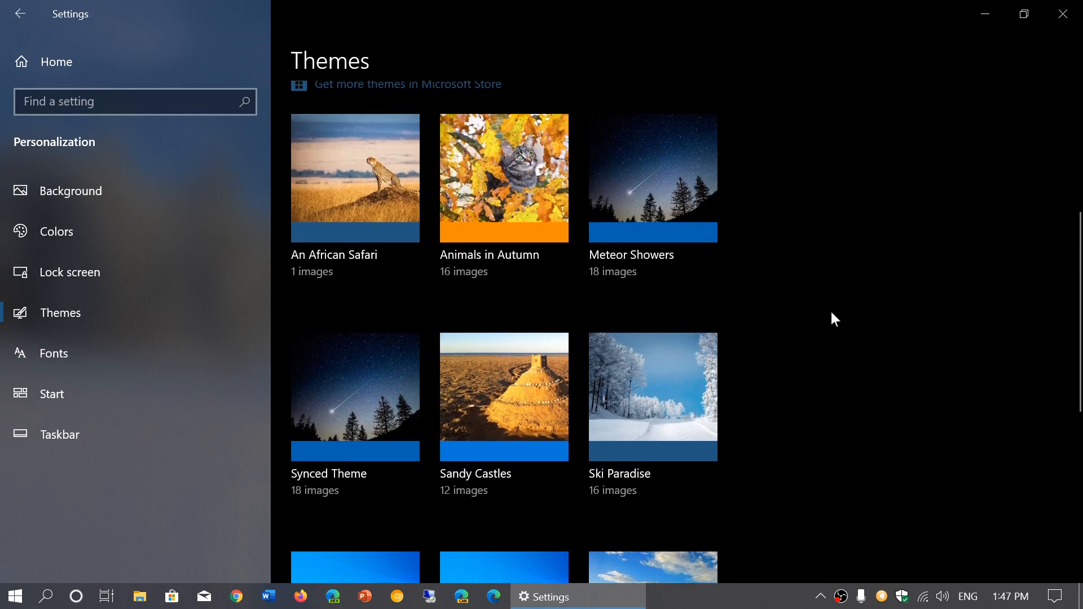
scroll(up, 3)
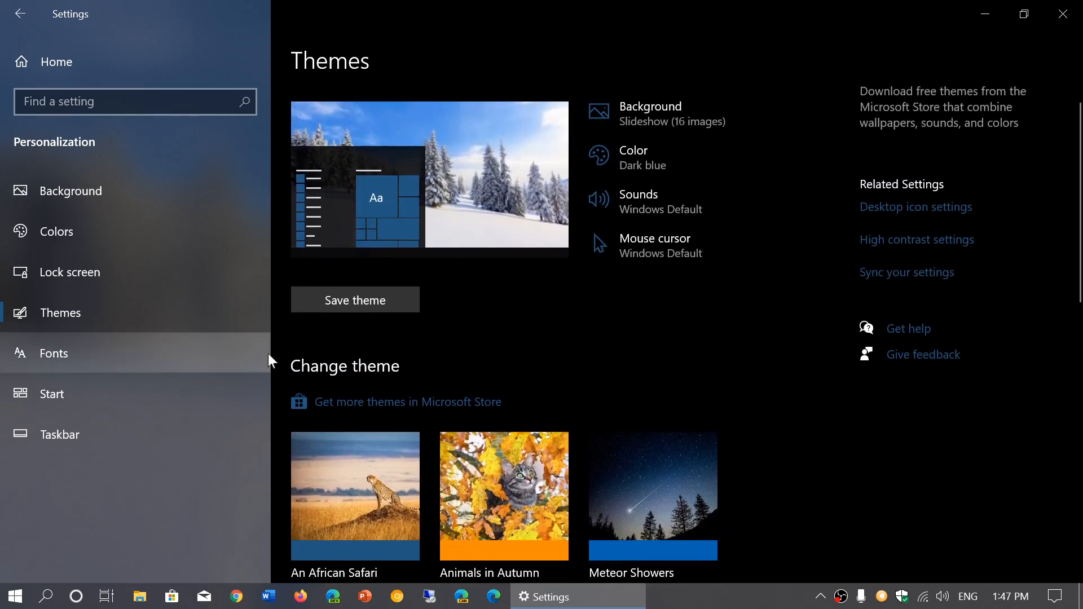
mouse_move(307, 405)
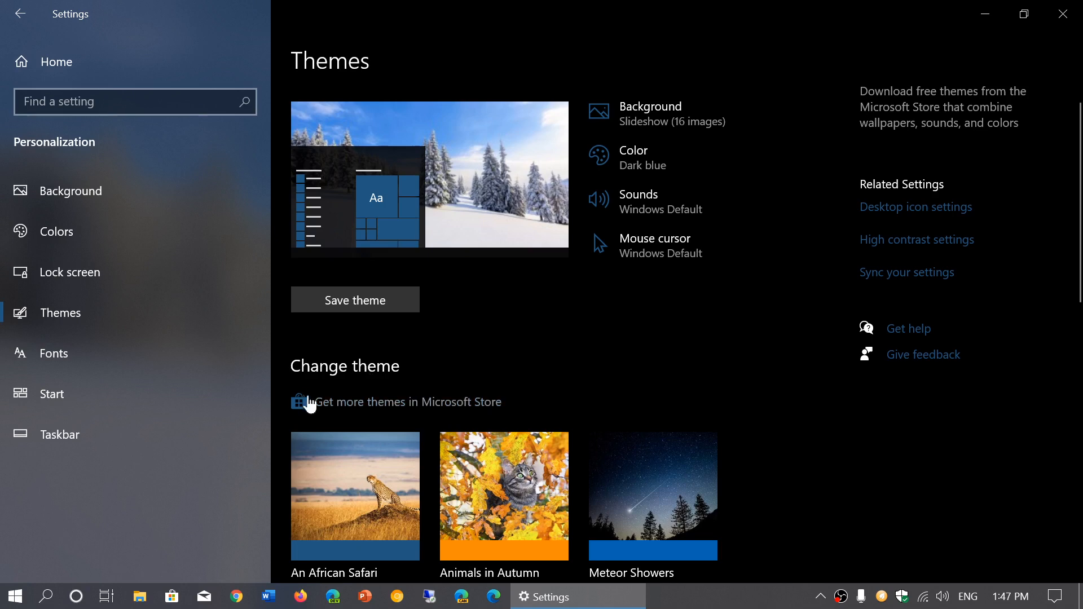
mouse_move(438, 411)
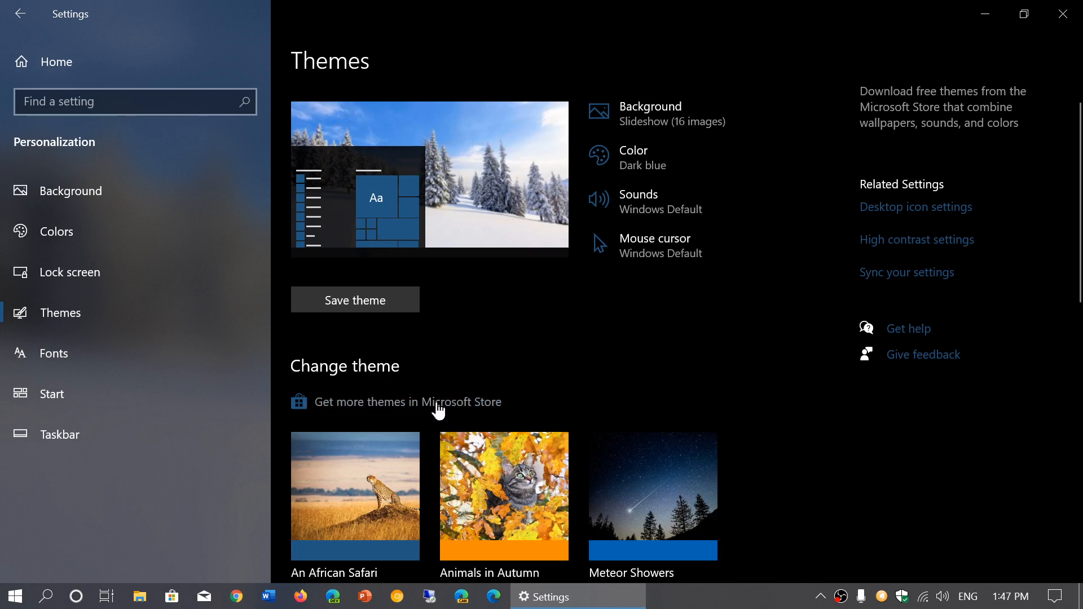
click(407, 402)
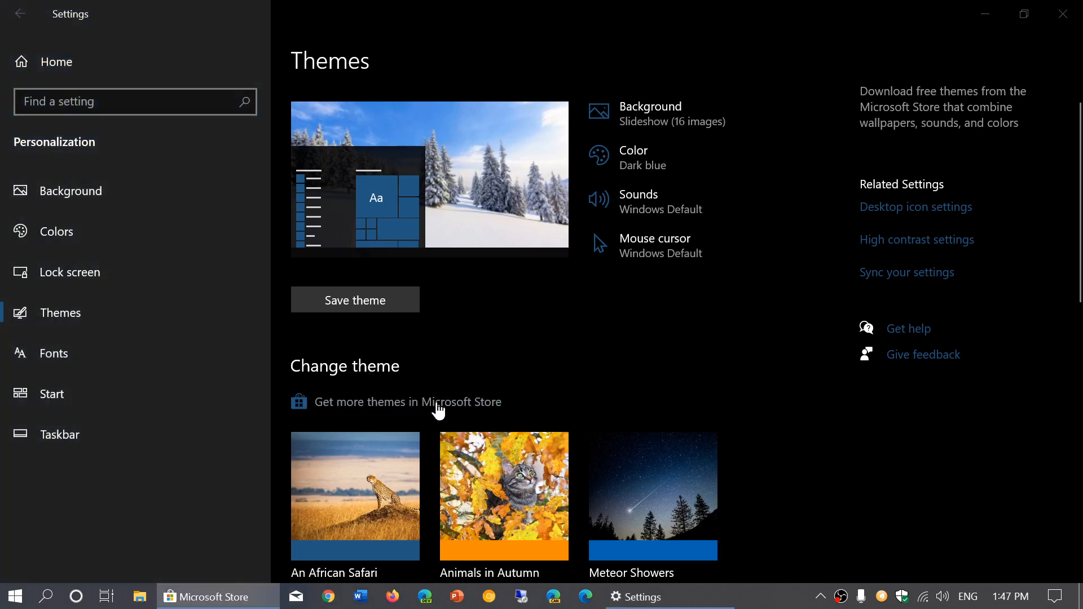
Scroll down the Windows Themes collection to locate the Beach Time PREMIUM tile.
click(407, 401)
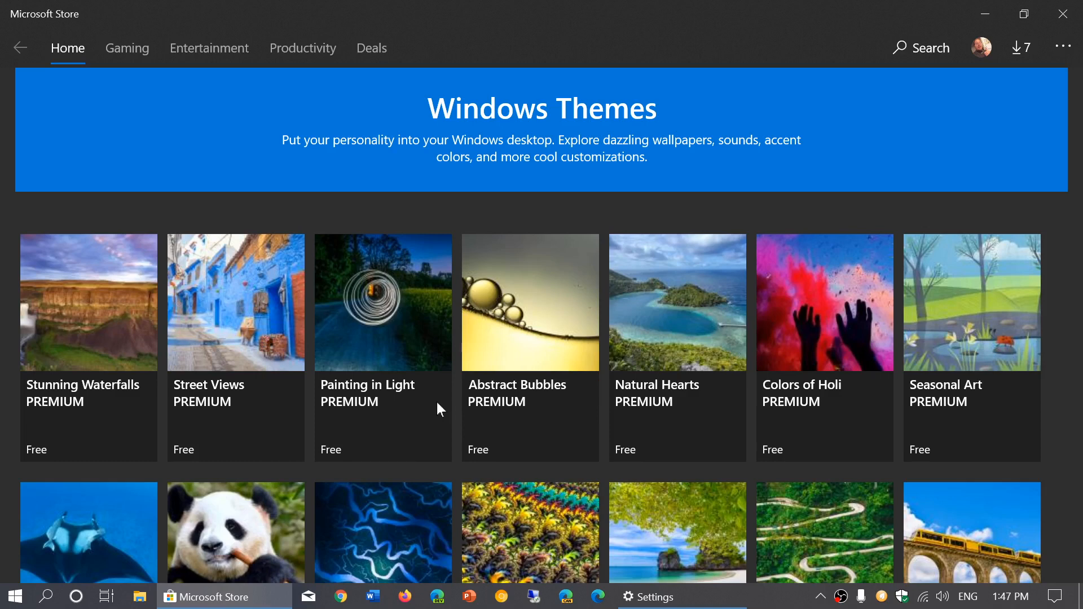
mouse_move(610, 396)
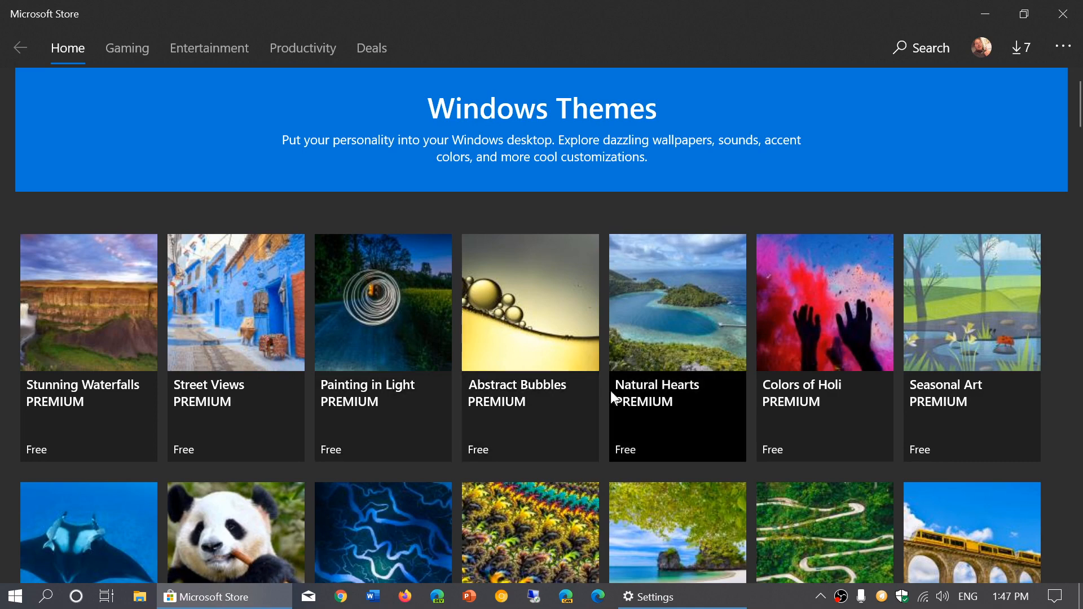
scroll(down, 3)
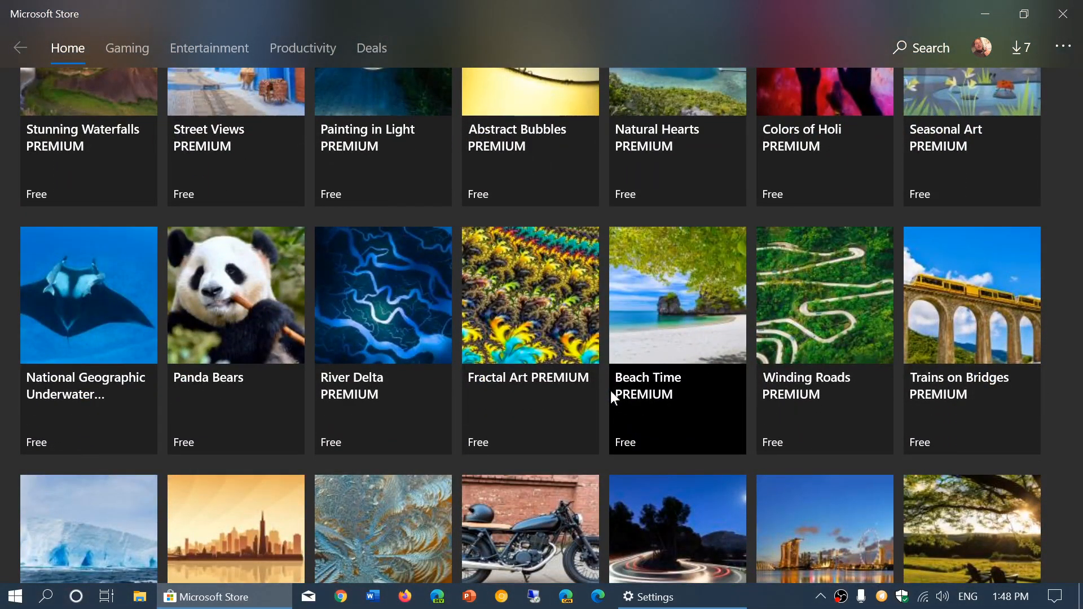
scroll(down, 3)
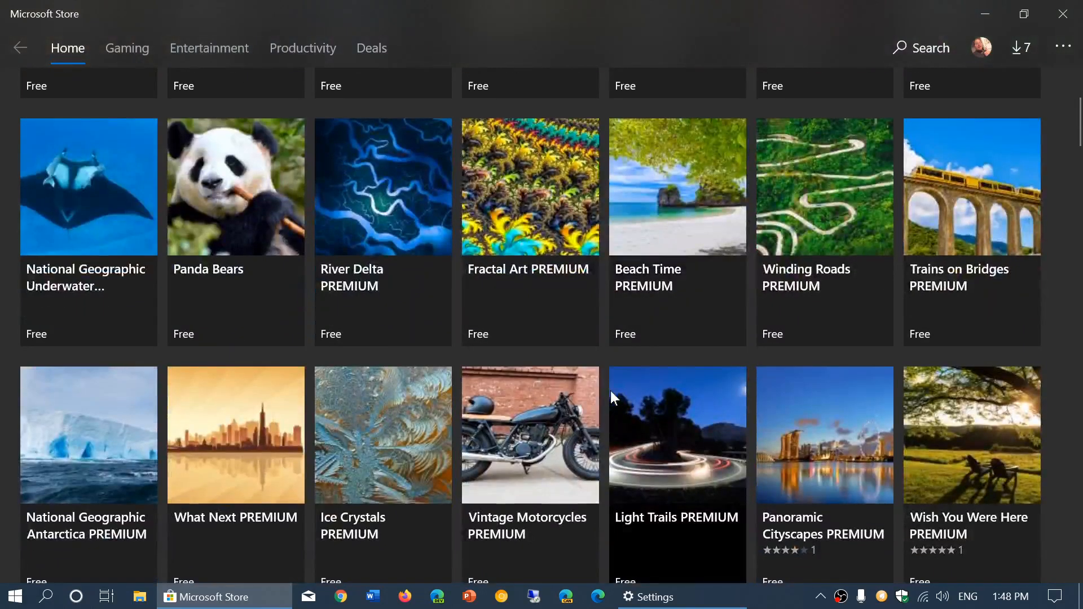
mouse_move(814, 10)
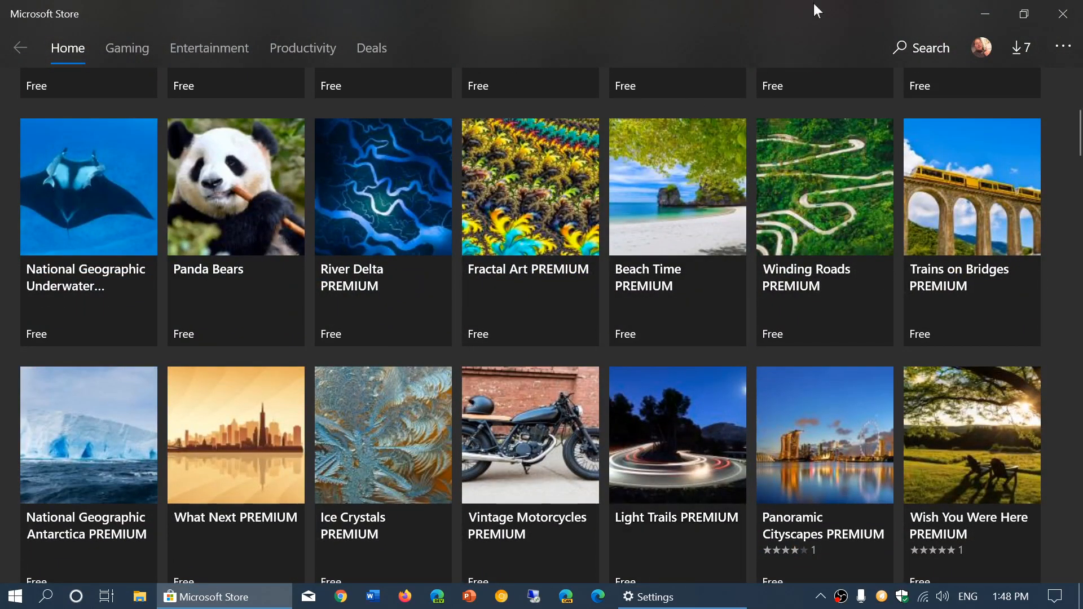
mouse_move(694, 214)
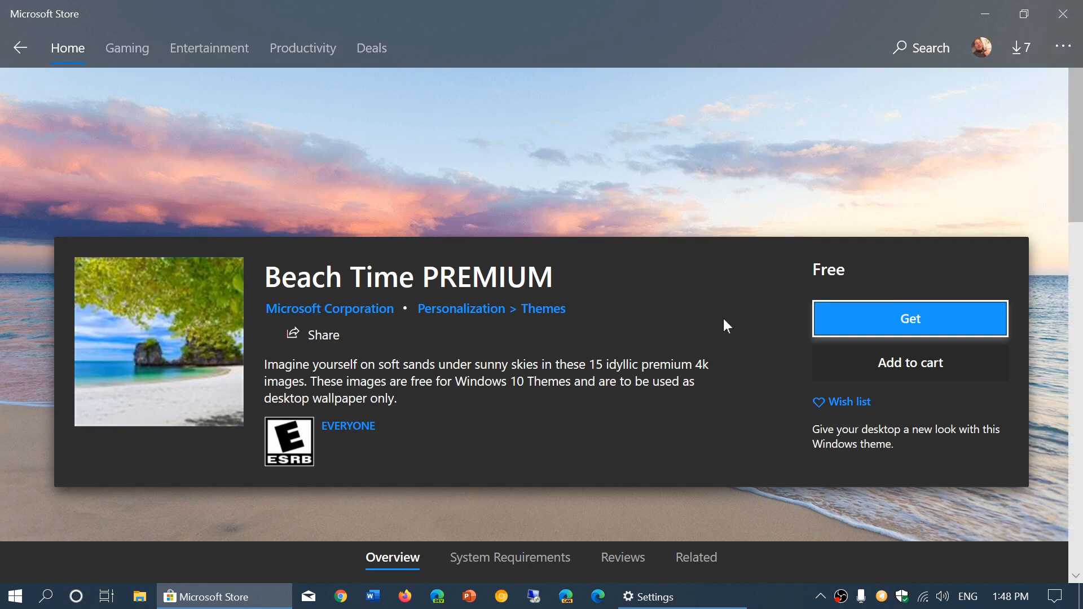
scroll(down, 3)
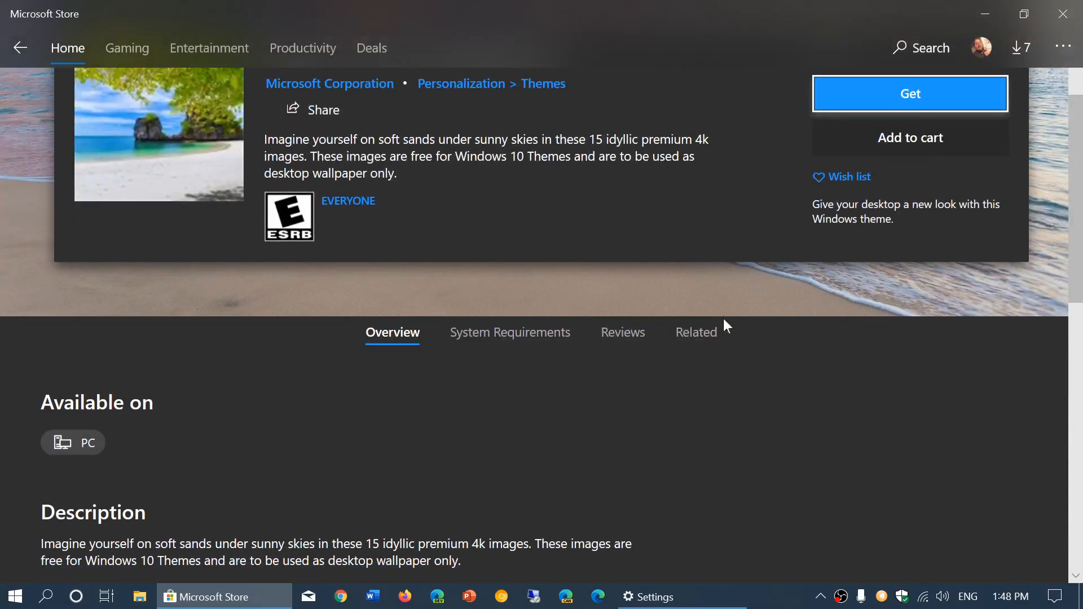
scroll(down, 3)
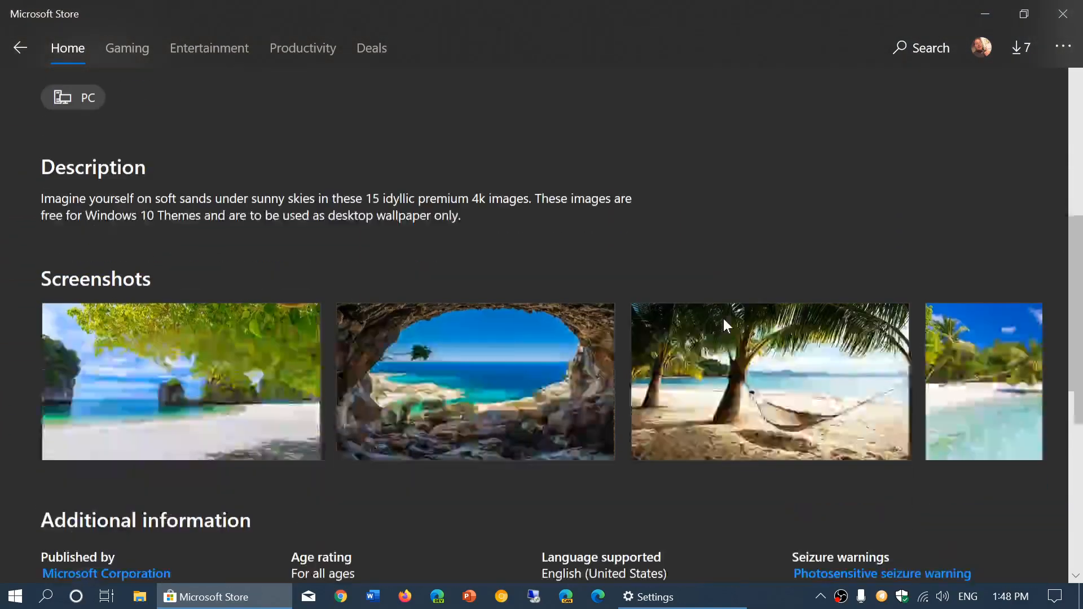
scroll(up, 3)
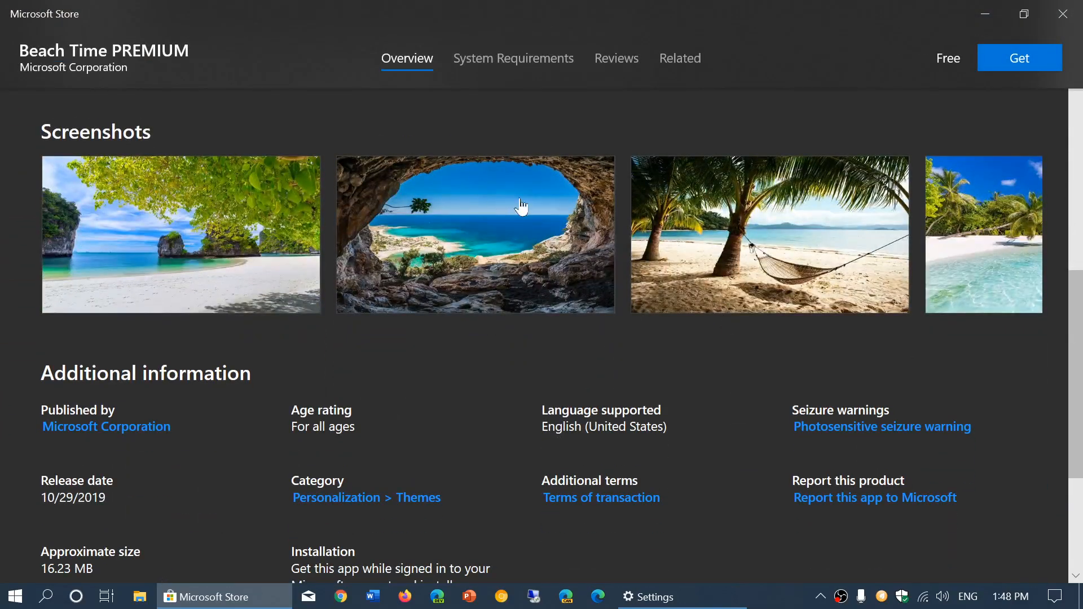
mouse_move(968, 243)
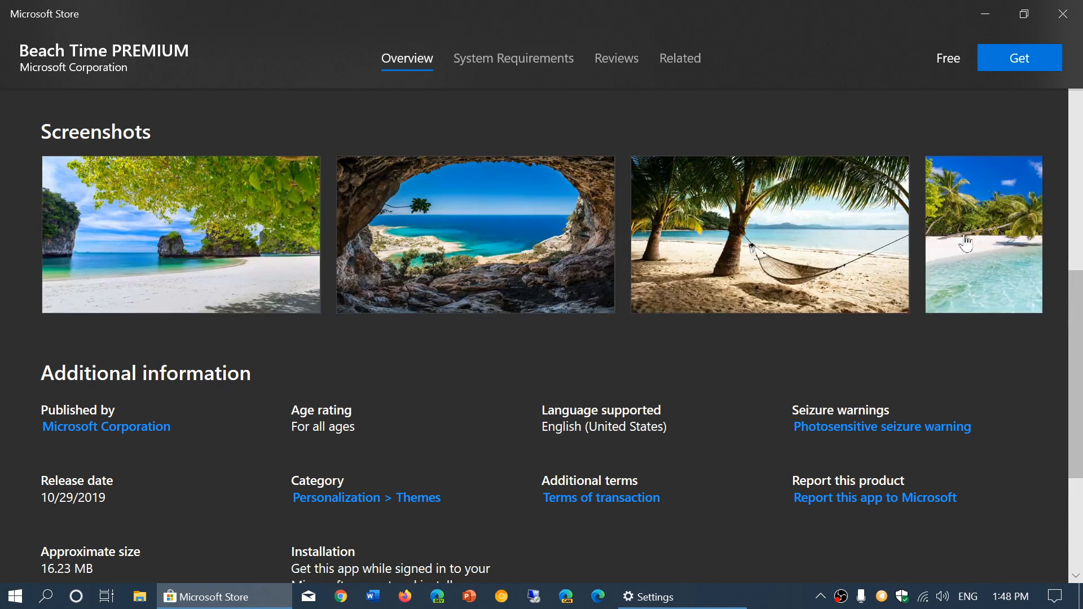
scroll(up, 3)
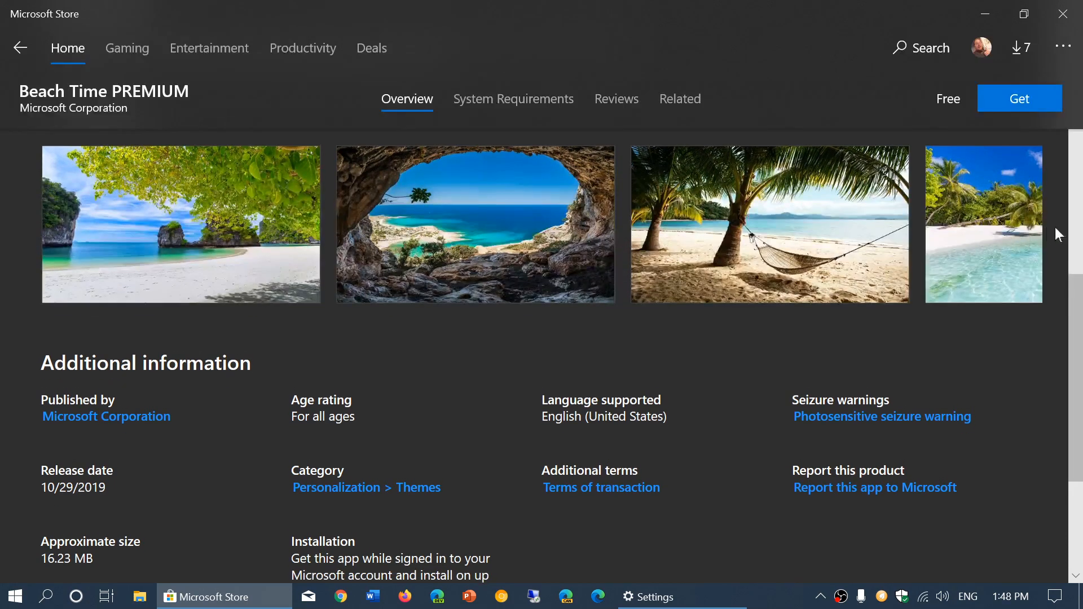
scroll(up, 3)
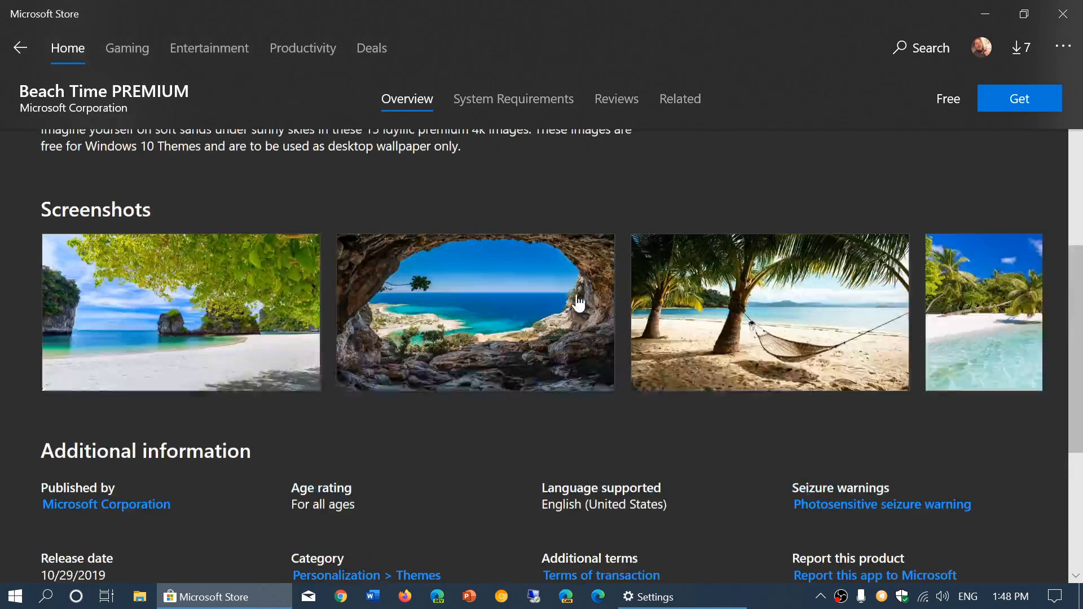
scroll(up, 3)
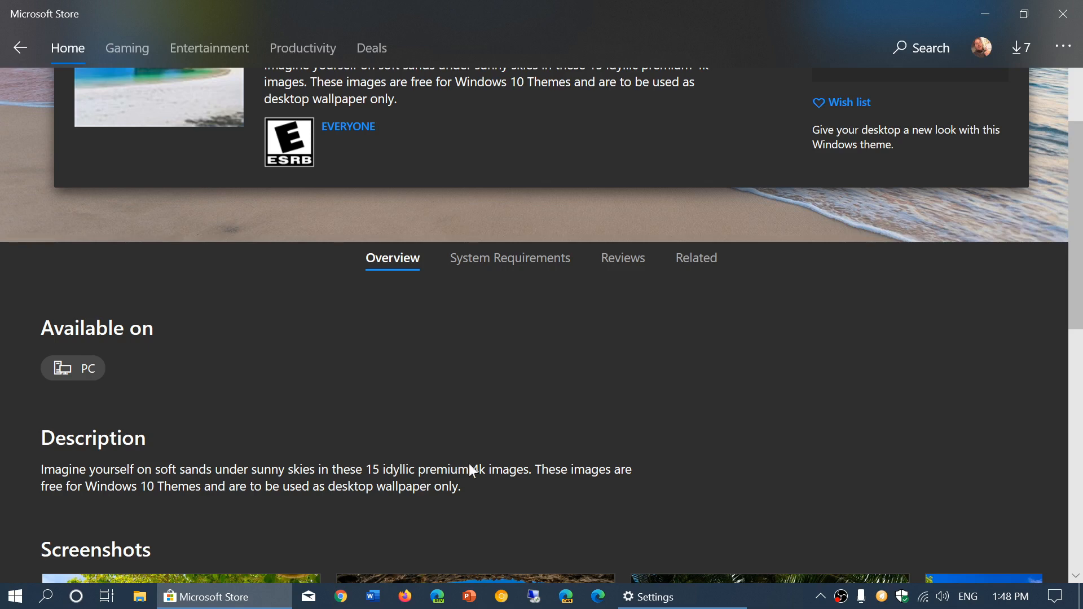
scroll(up, 3)
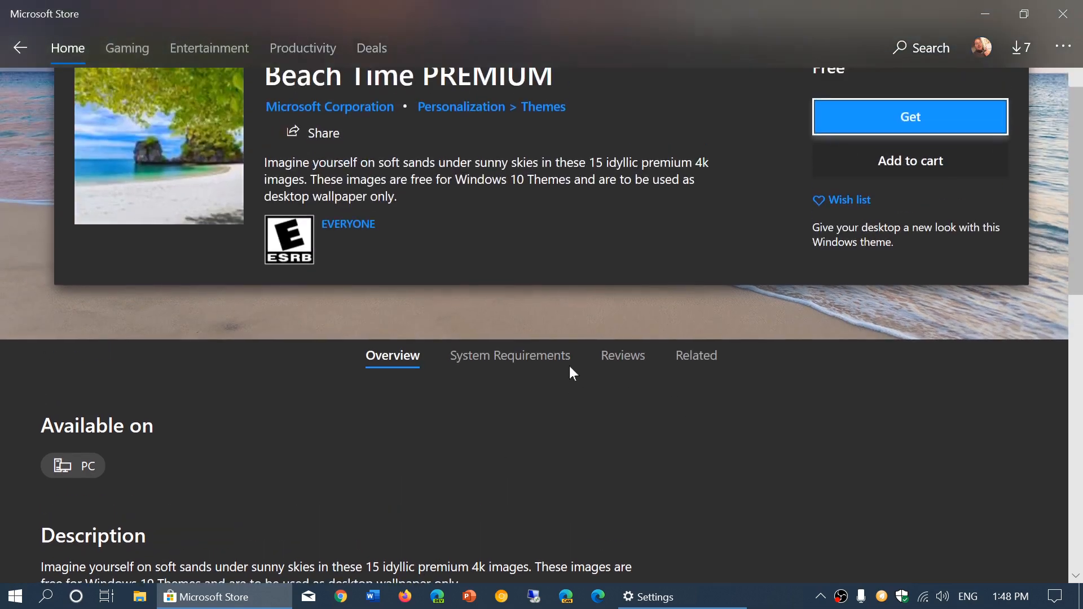
scroll(up, 3)
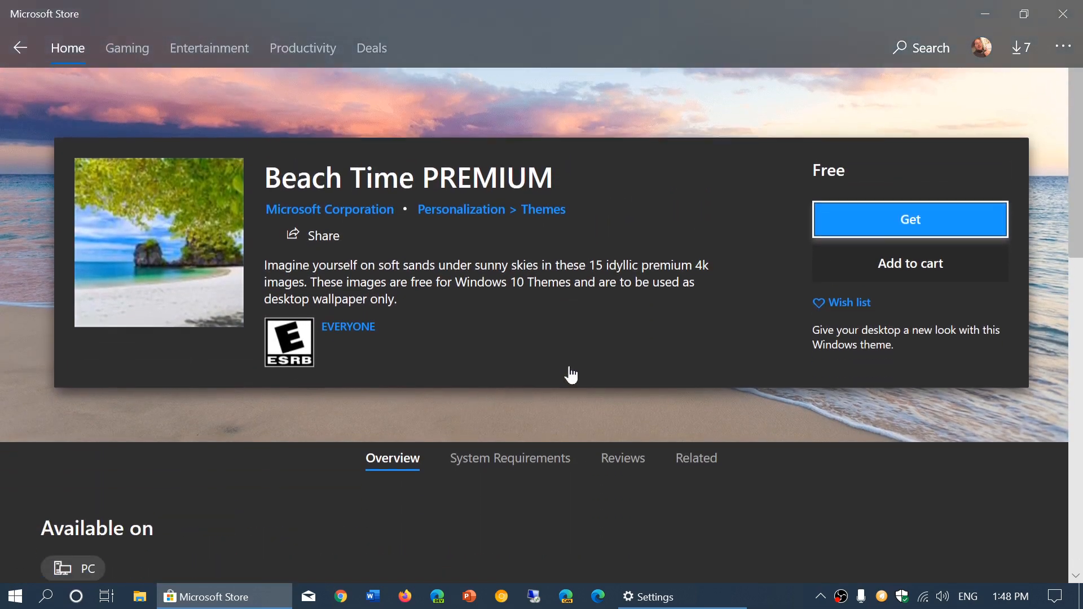
mouse_move(933, 227)
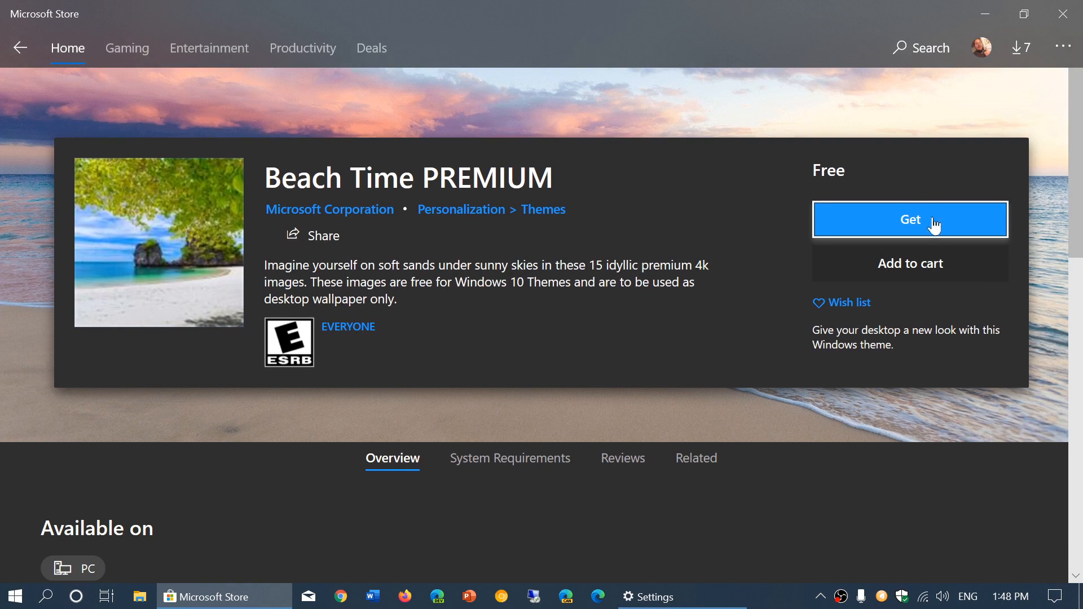
Get the free Beach Time PREMIUM theme and install it once ownership is confirmed.
click(910, 219)
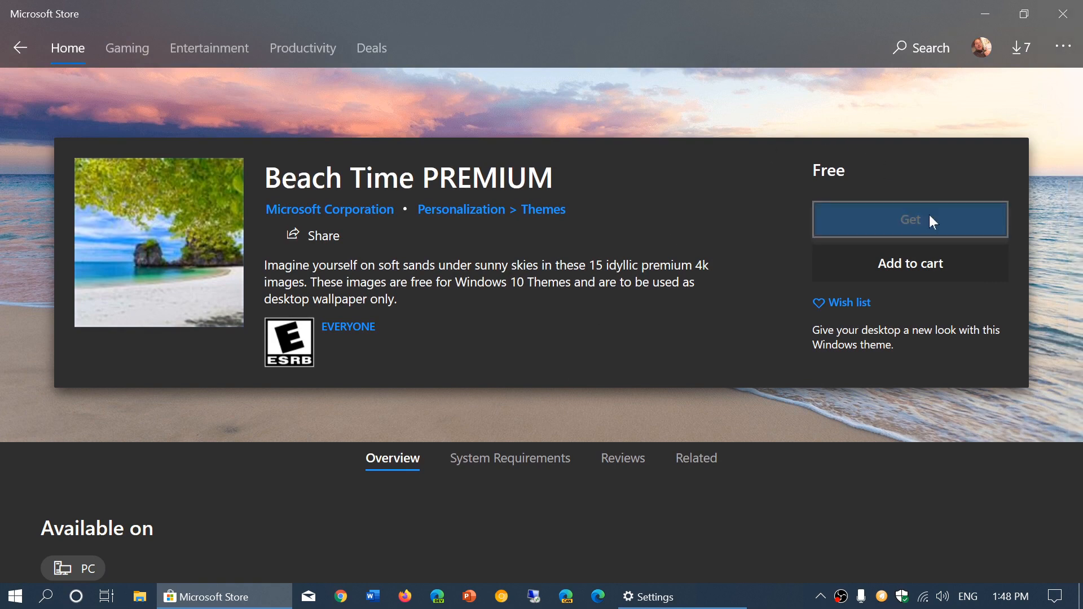
mouse_move(751, 179)
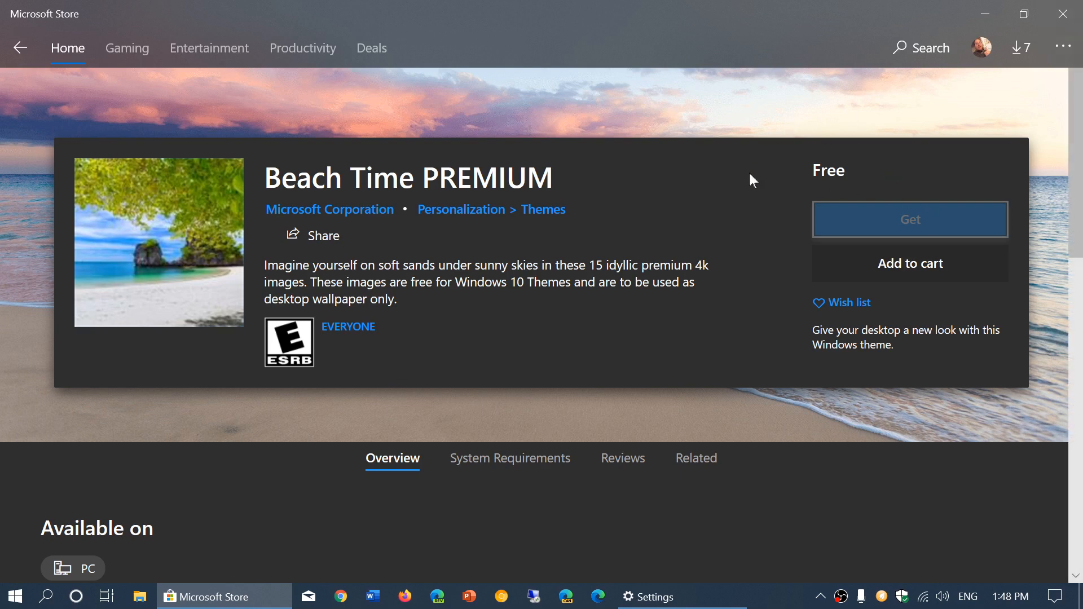
mouse_move(907, 184)
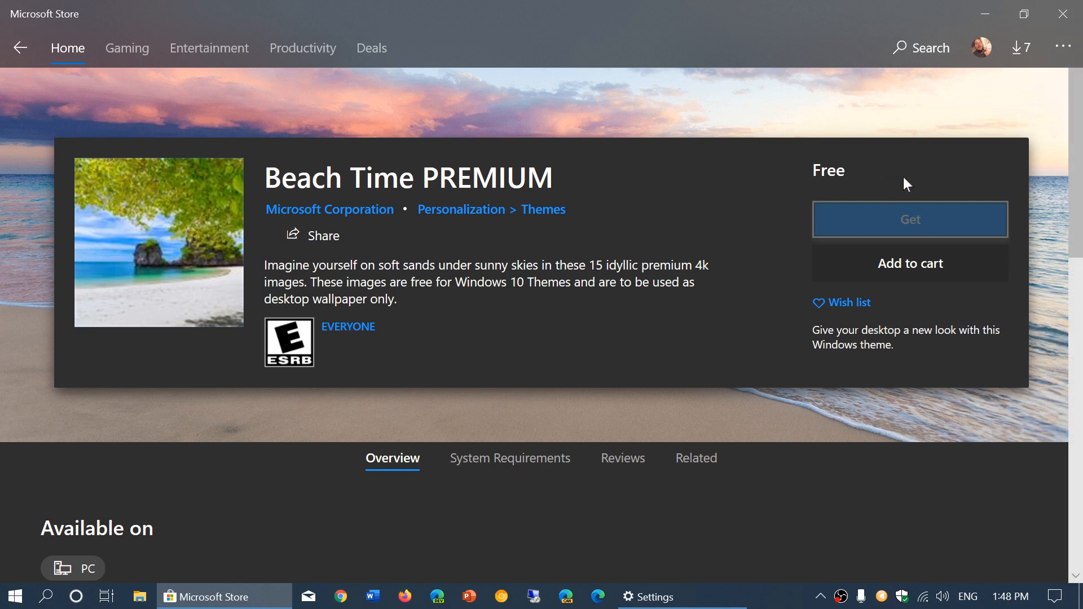
click(909, 220)
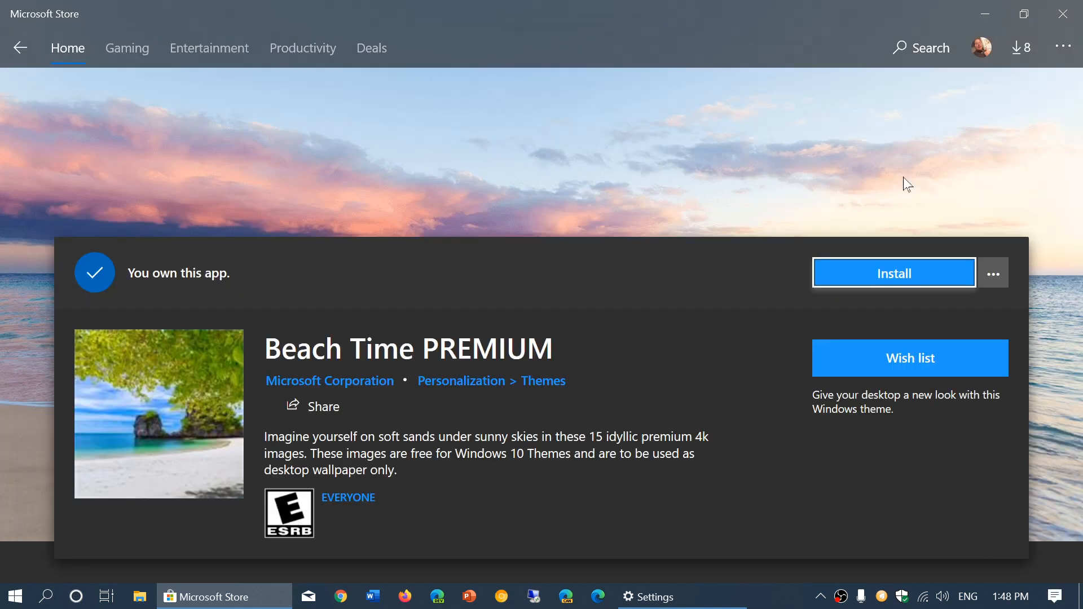
mouse_move(852, 267)
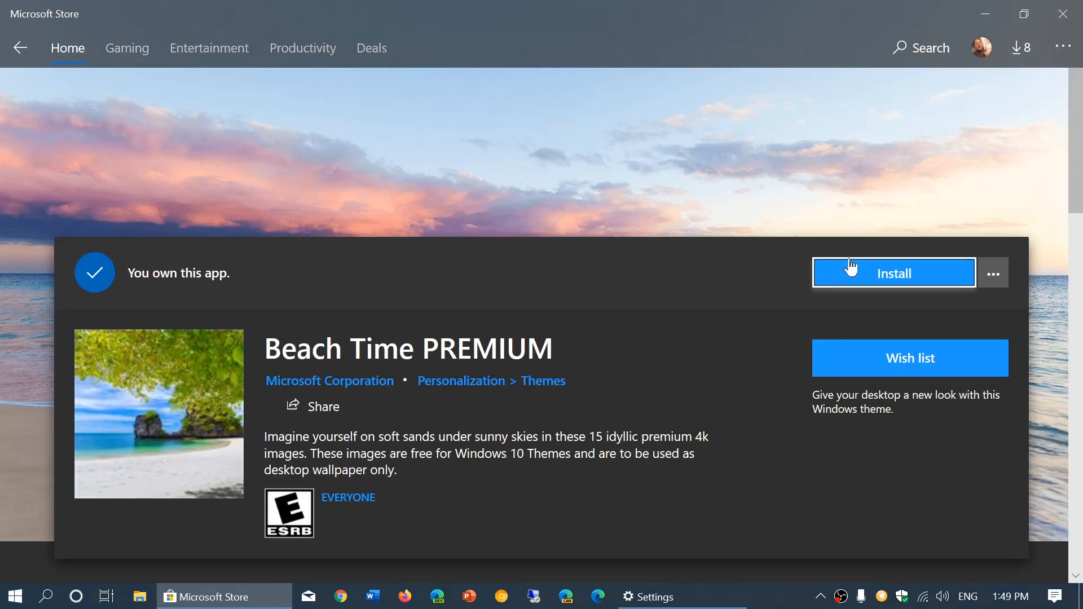
click(893, 273)
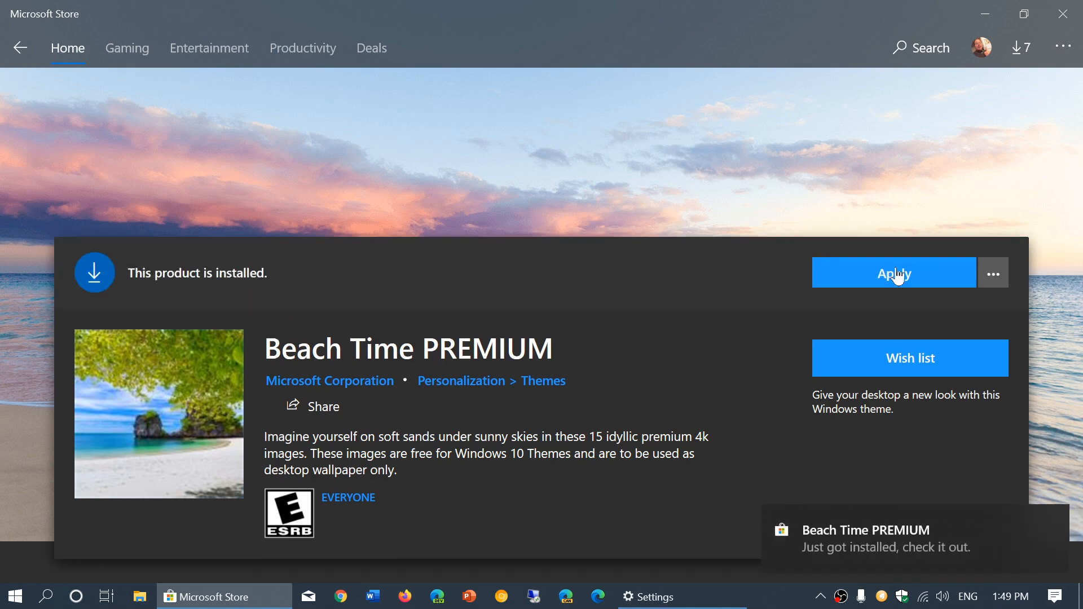
Apply Beach Time PREMIUM as the current theme with its 15-image slideshow background.
click(893, 272)
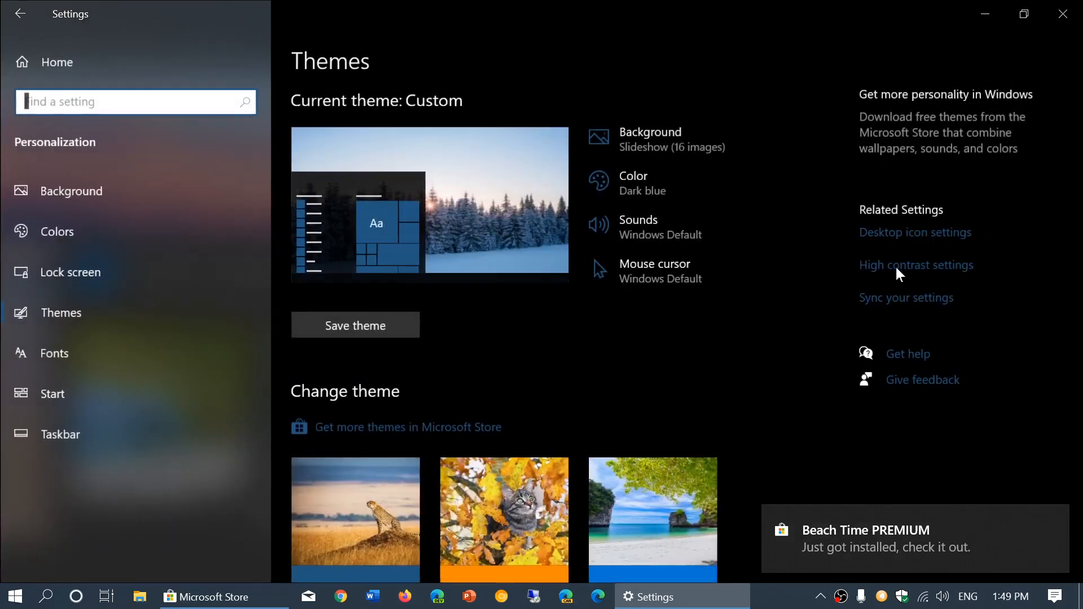
mouse_move(709, 375)
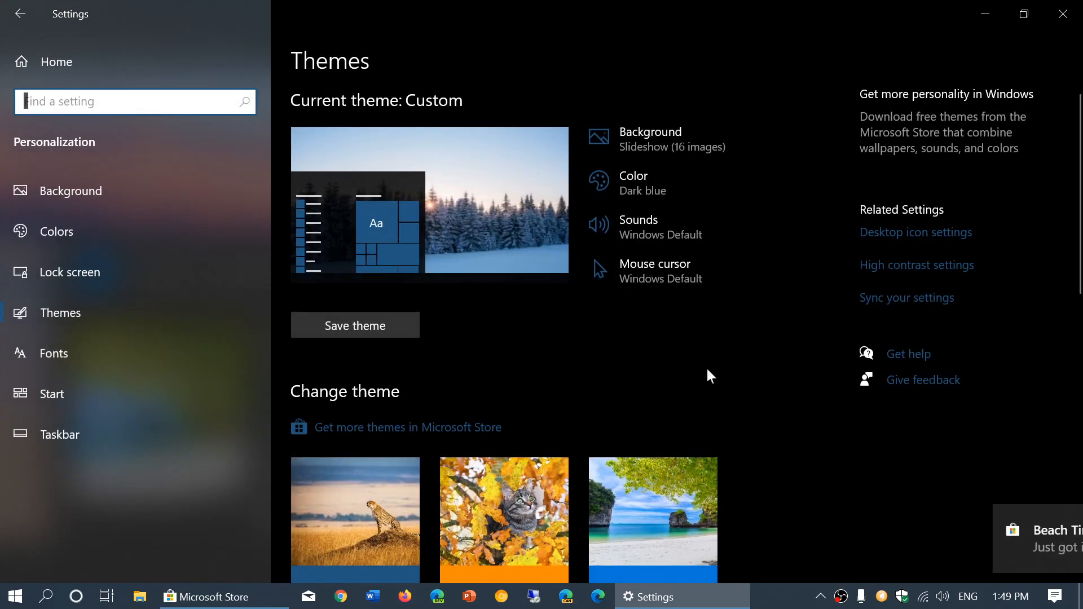
scroll(down, 3)
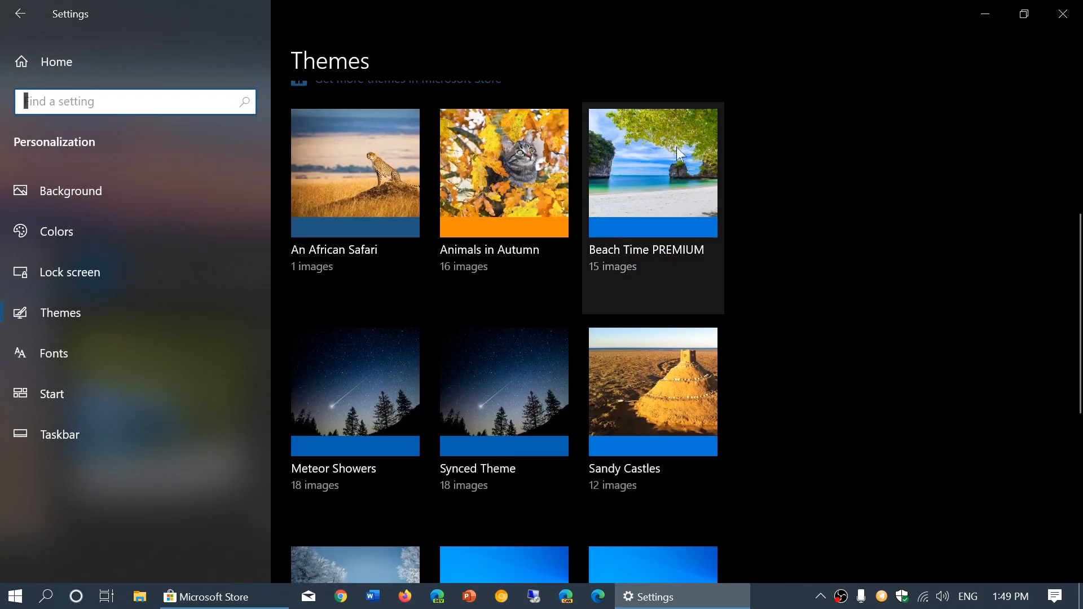
mouse_move(666, 269)
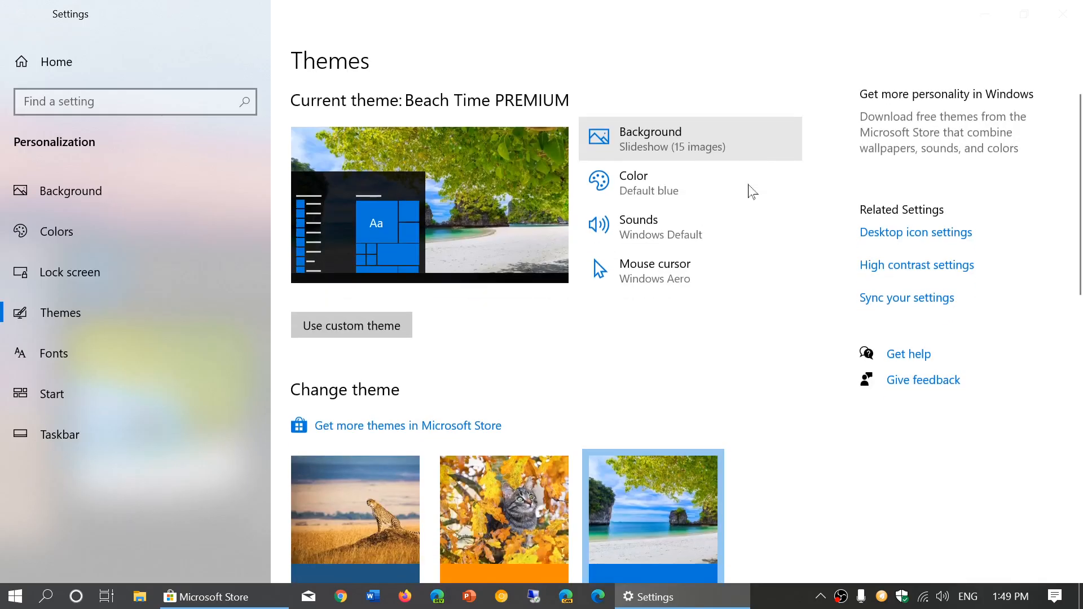
mouse_move(776, 431)
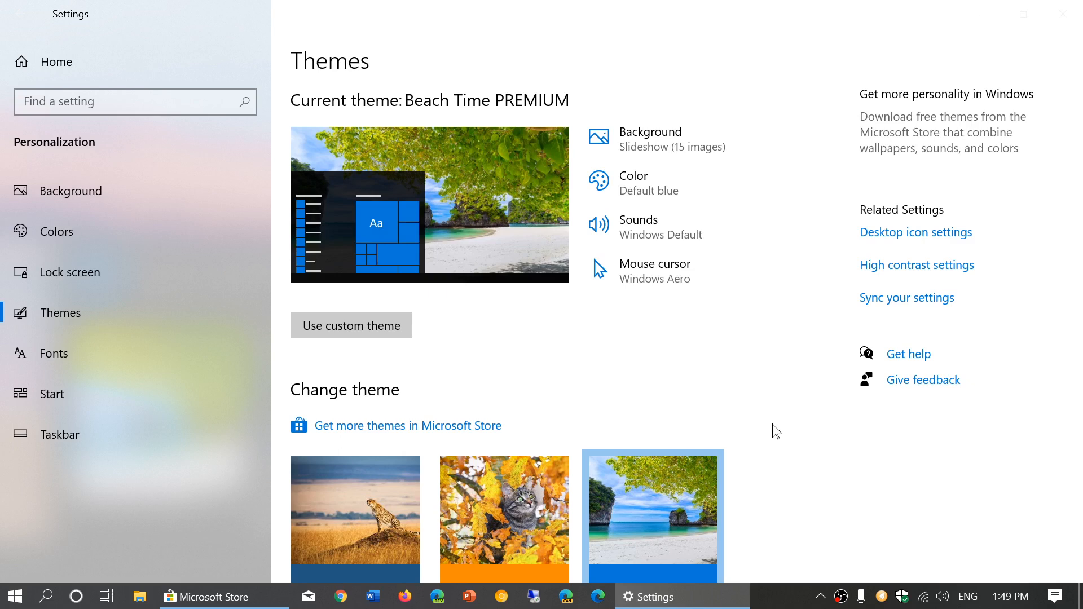
mouse_move(674, 189)
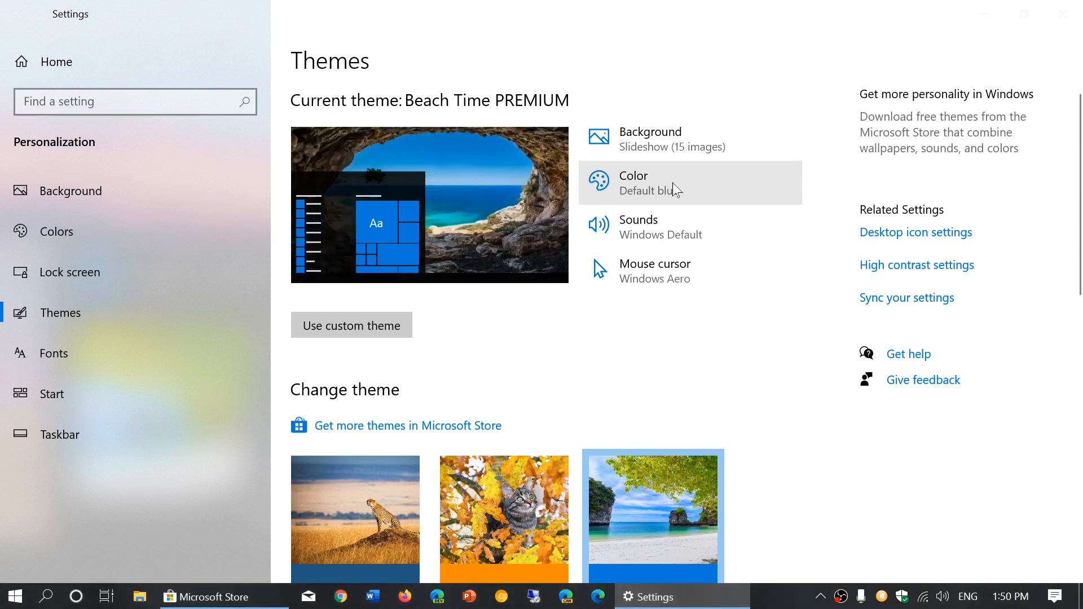
mouse_move(13, 595)
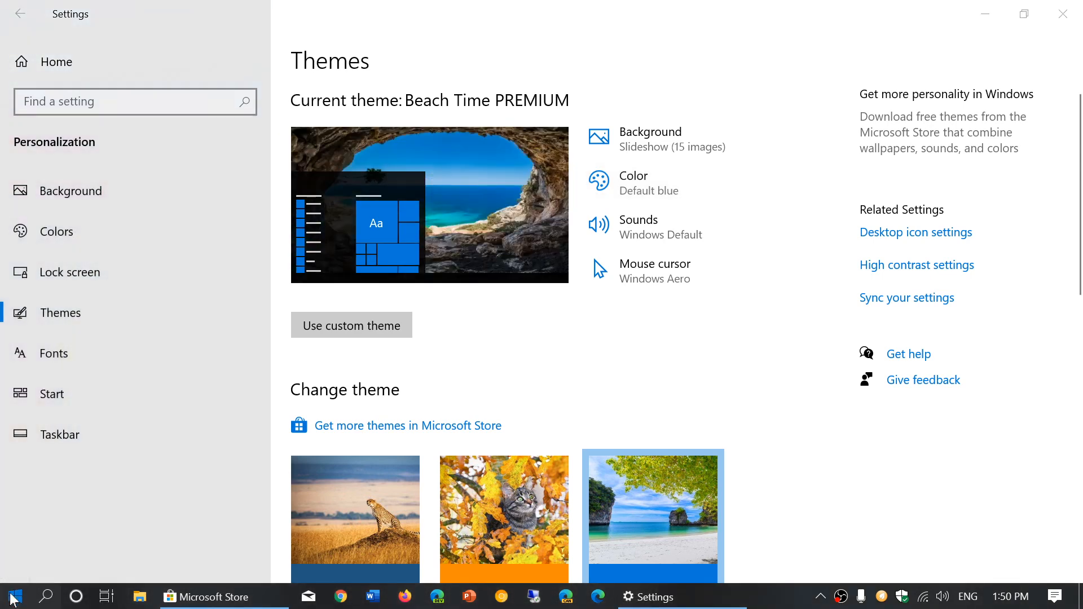
click(14, 596)
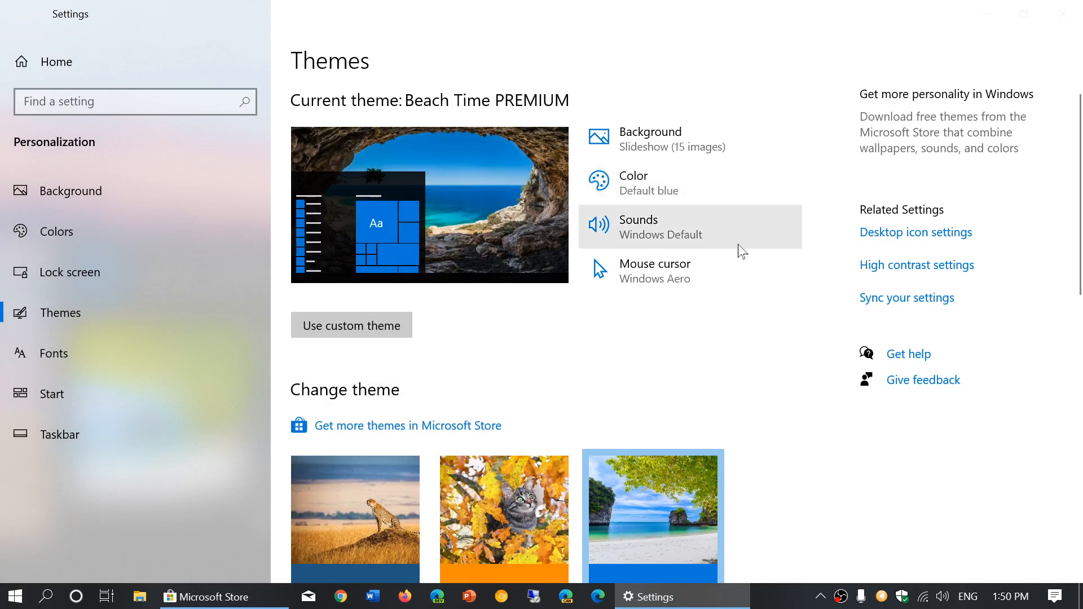
mouse_move(699, 136)
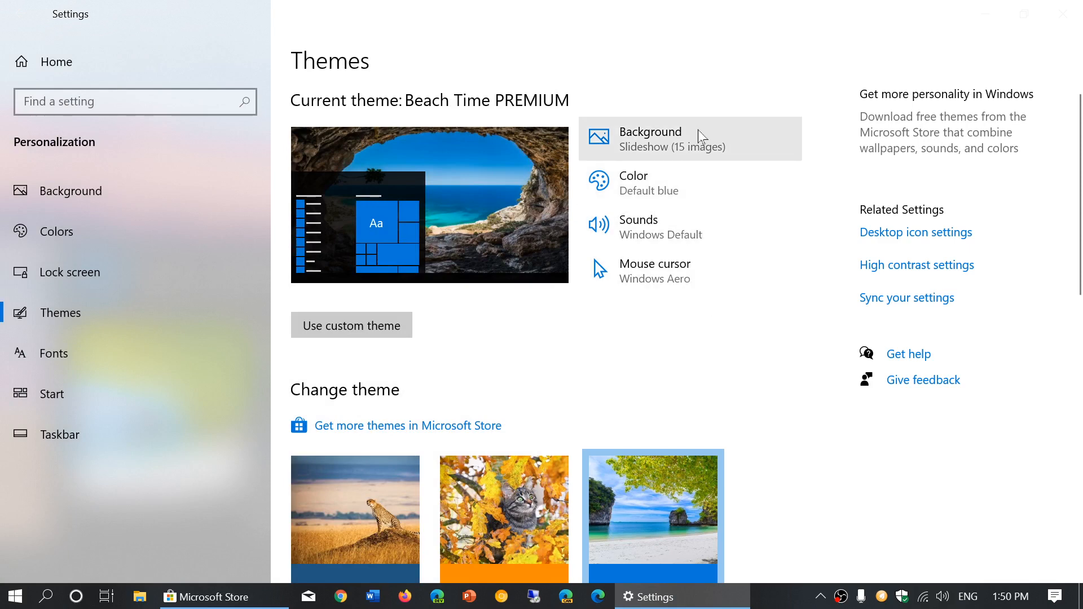
mouse_move(748, 325)
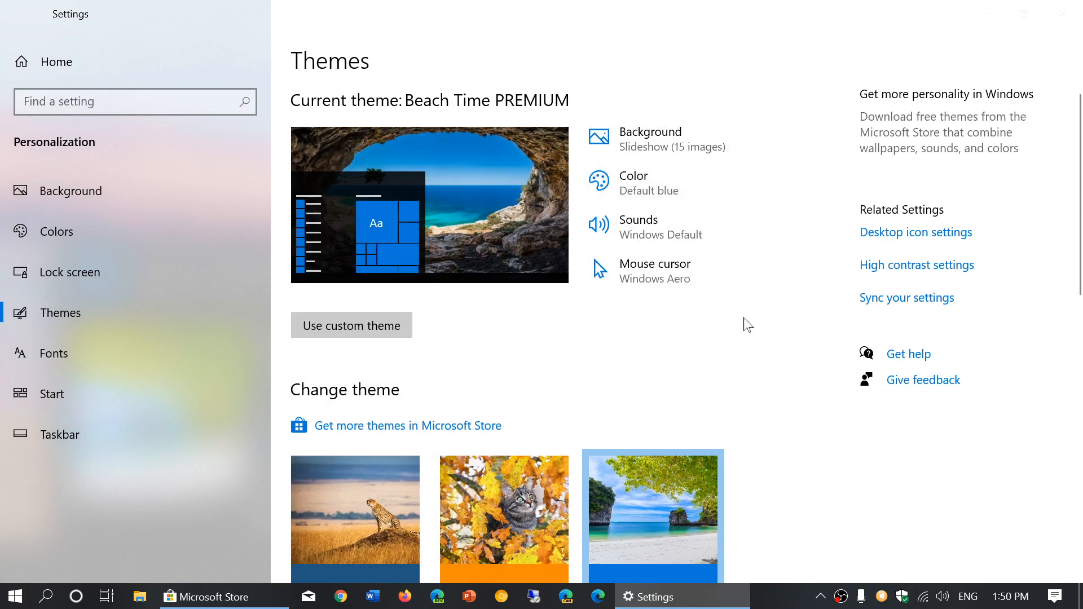
scroll(down, 3)
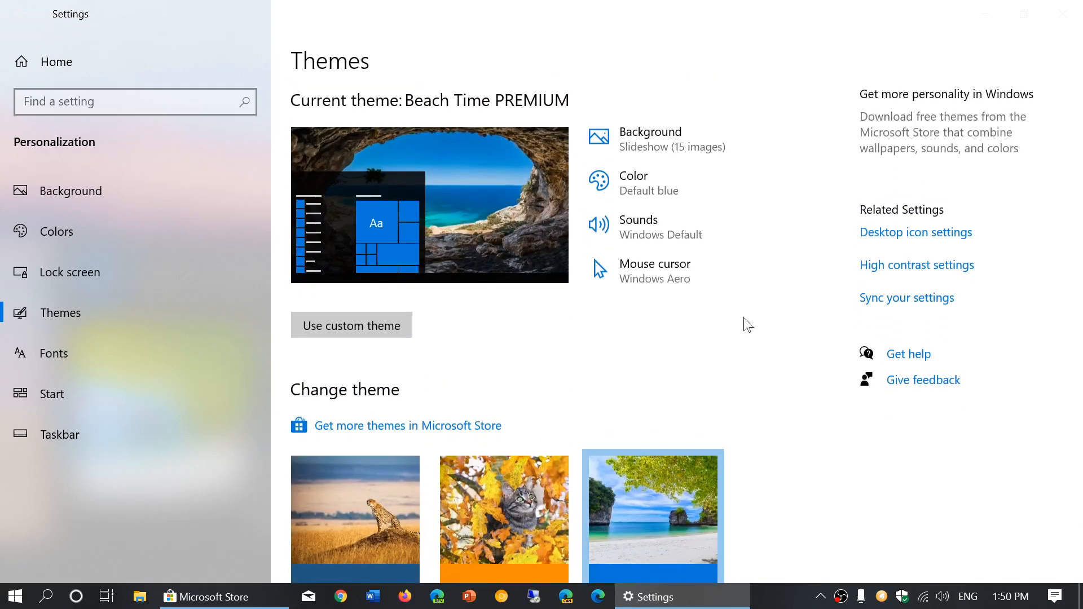
mouse_move(75, 321)
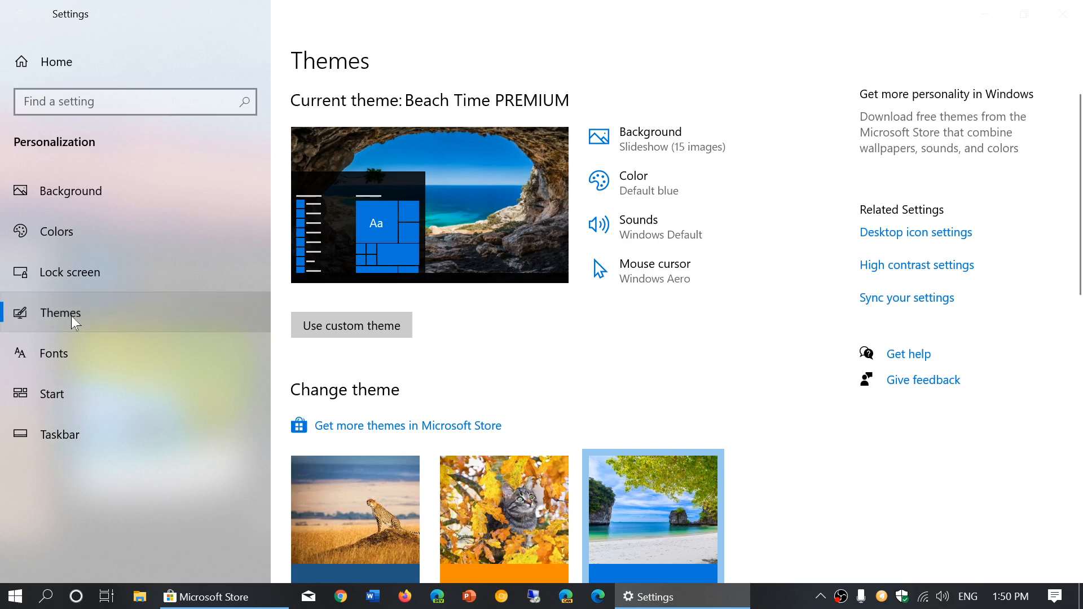
mouse_move(583, 331)
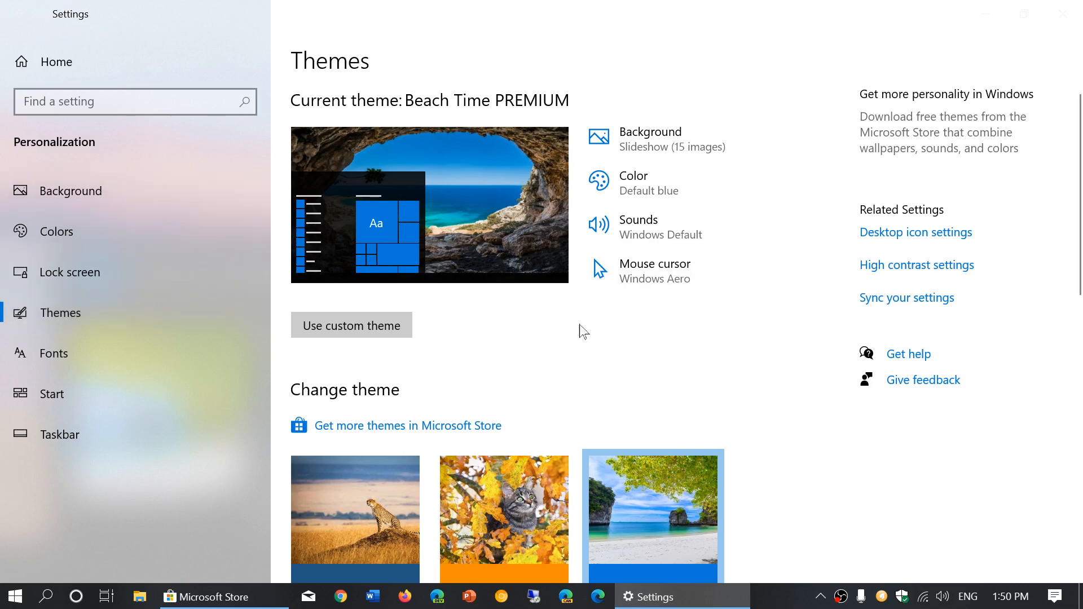
mouse_move(78, 231)
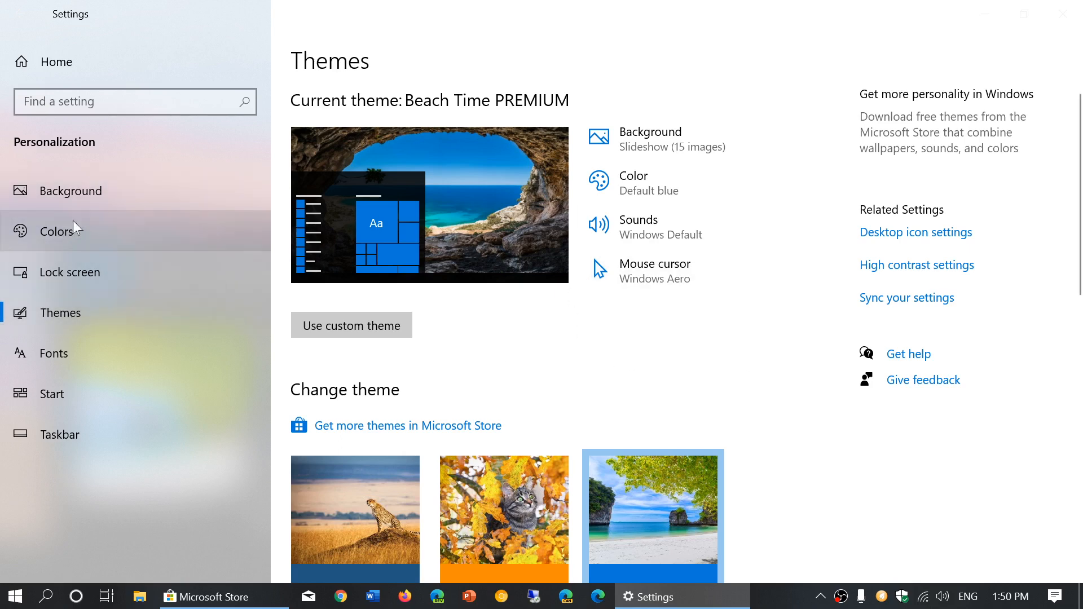
mouse_move(130, 196)
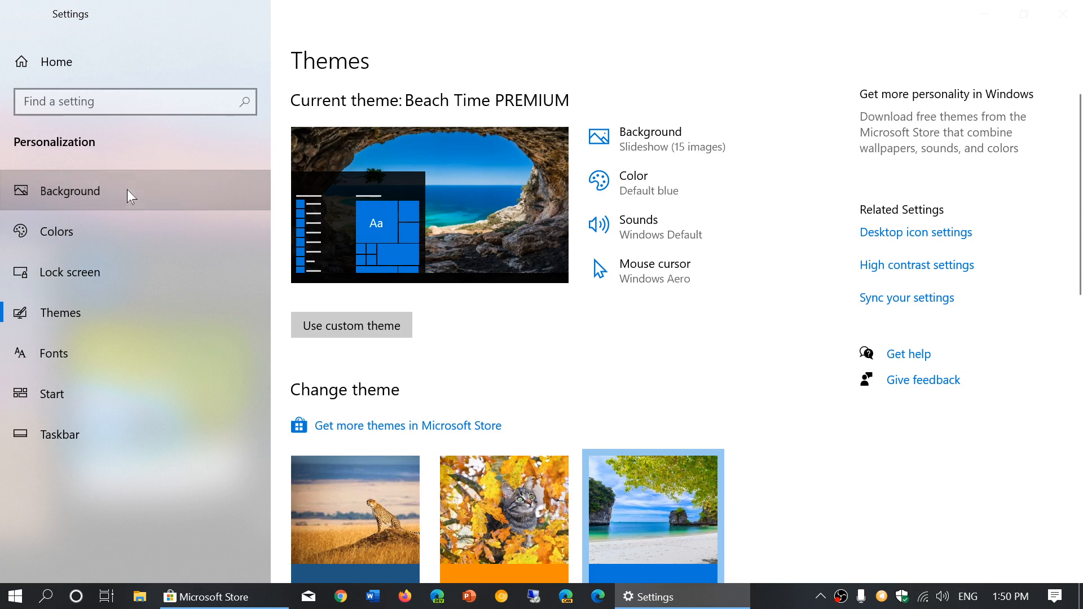
Review the slideshow background options, then close Settings to reveal the beach hammock wallpaper.
click(70, 190)
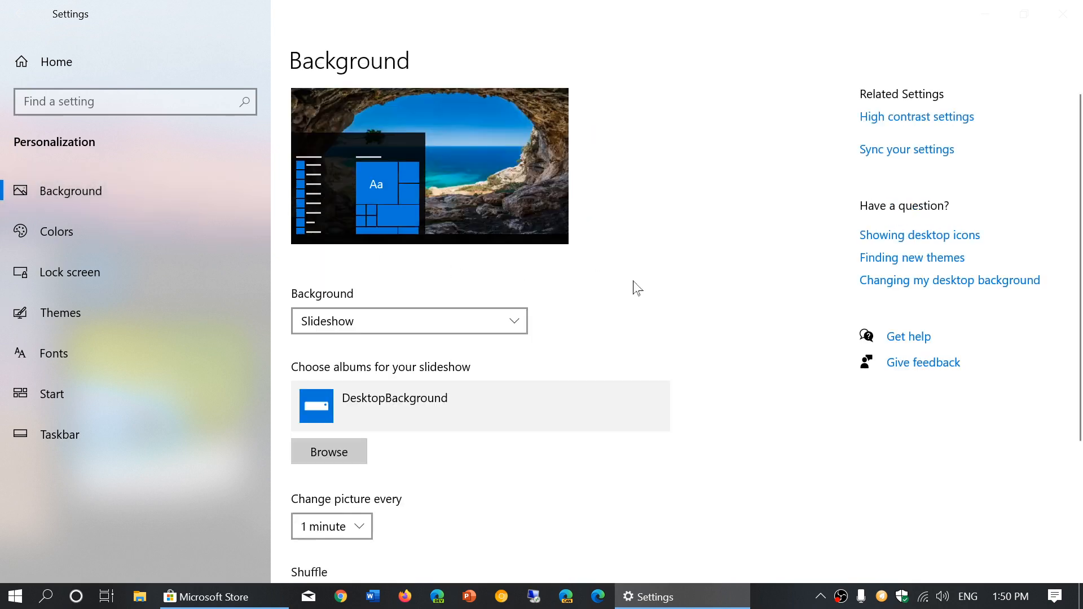
scroll(down, 3)
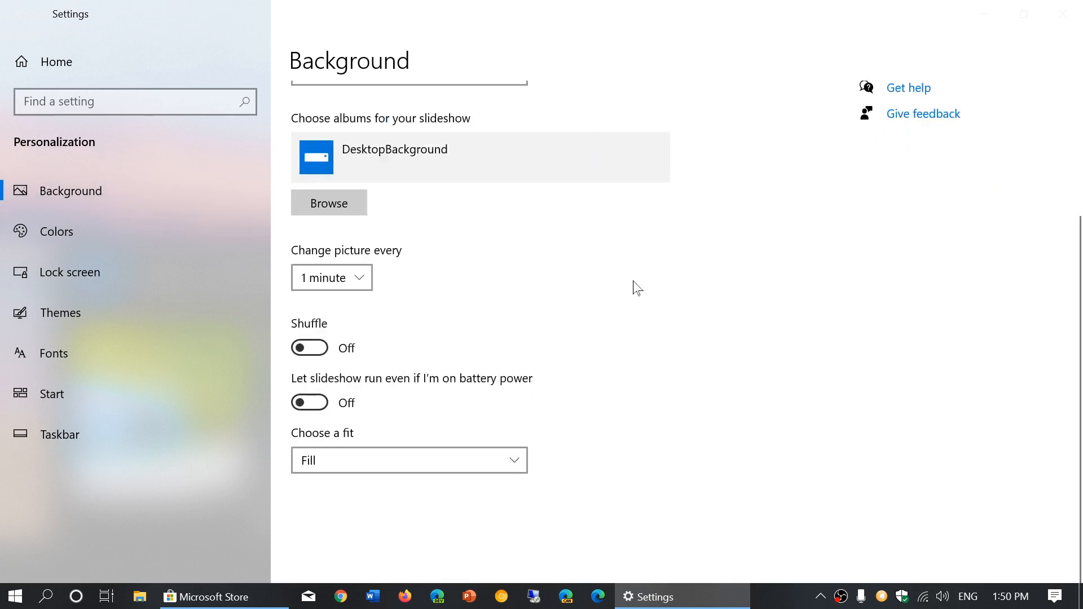
scroll(up, 3)
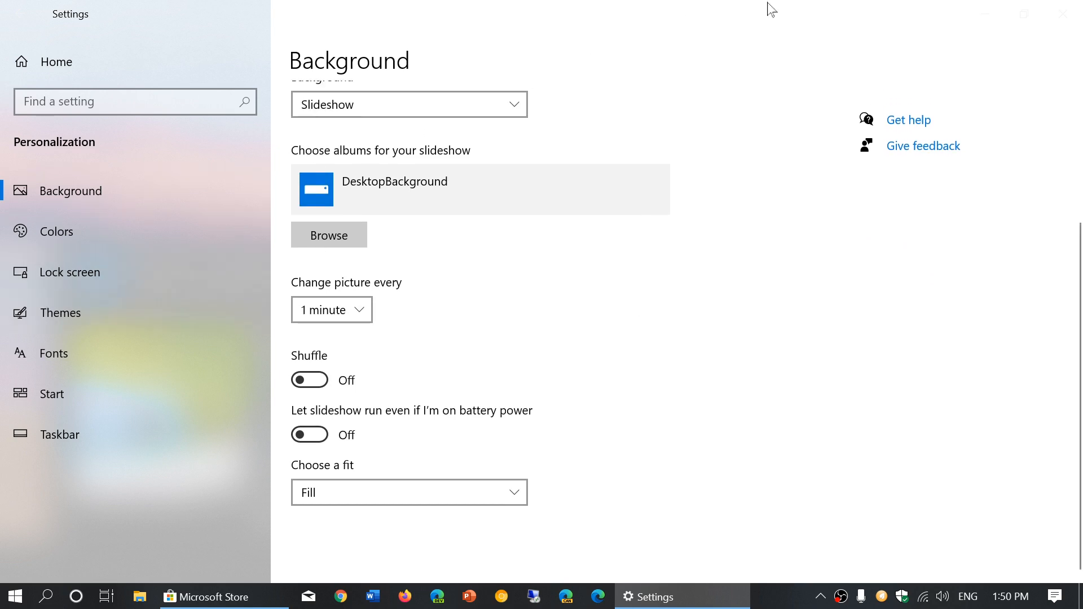
mouse_move(1050, 7)
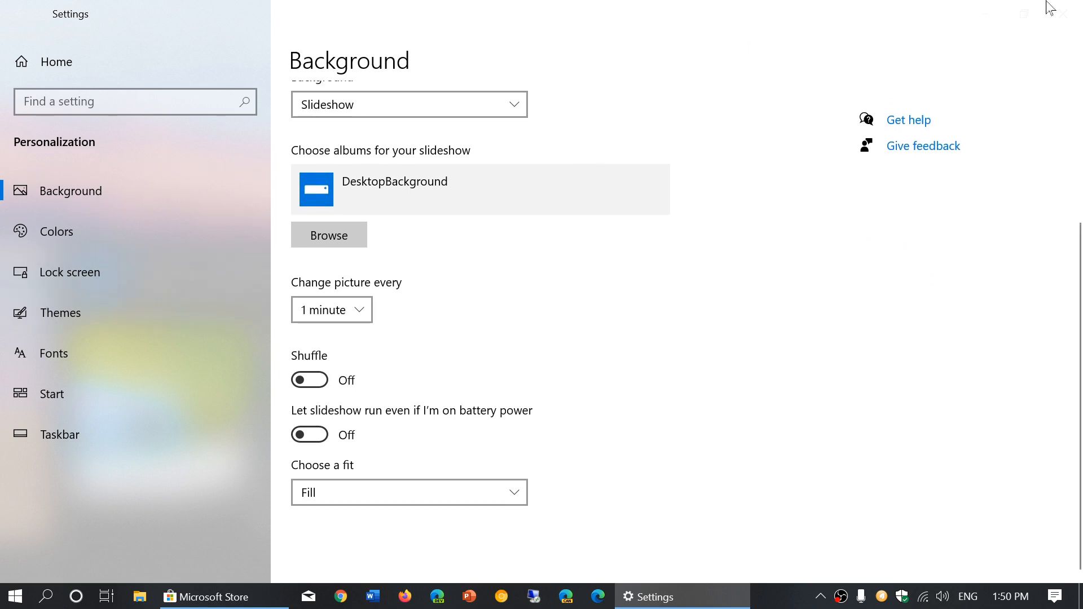
click(224, 596)
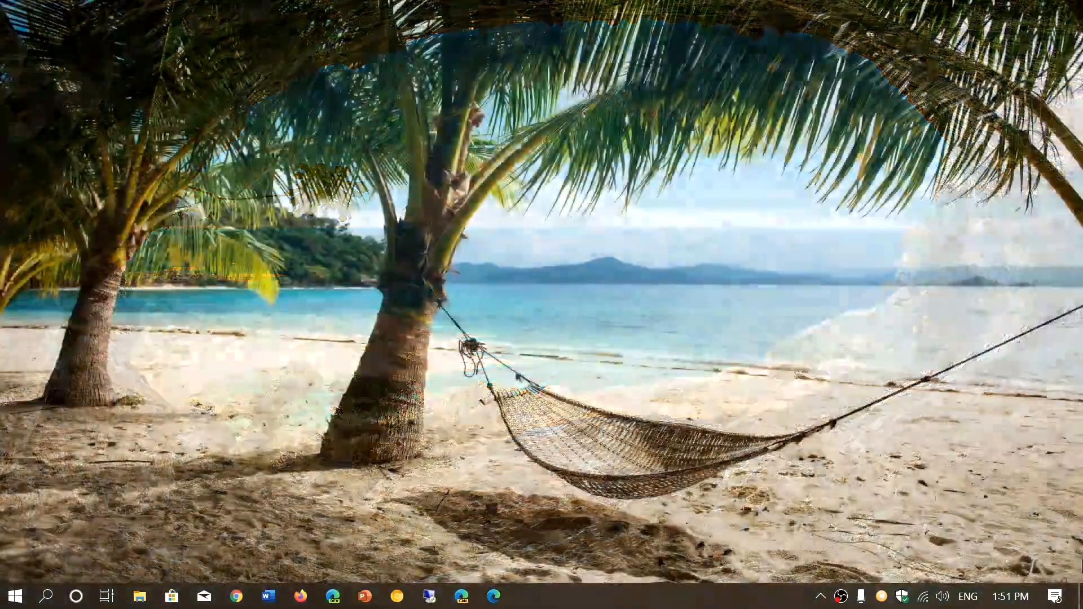
Reopen Personalization's Background page via Action Center and All settings.
click(1056, 596)
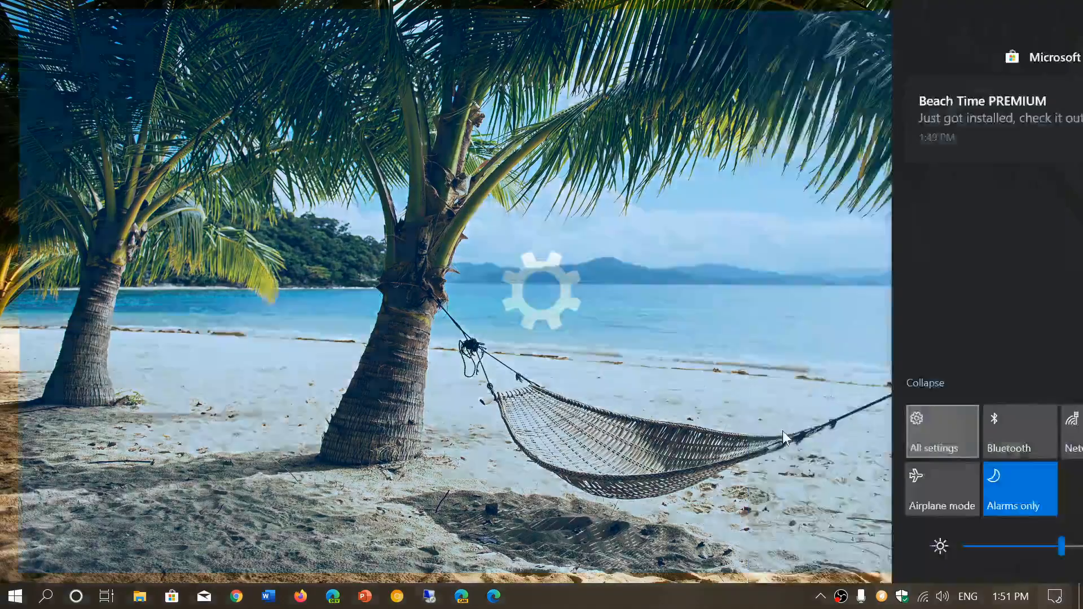
click(941, 432)
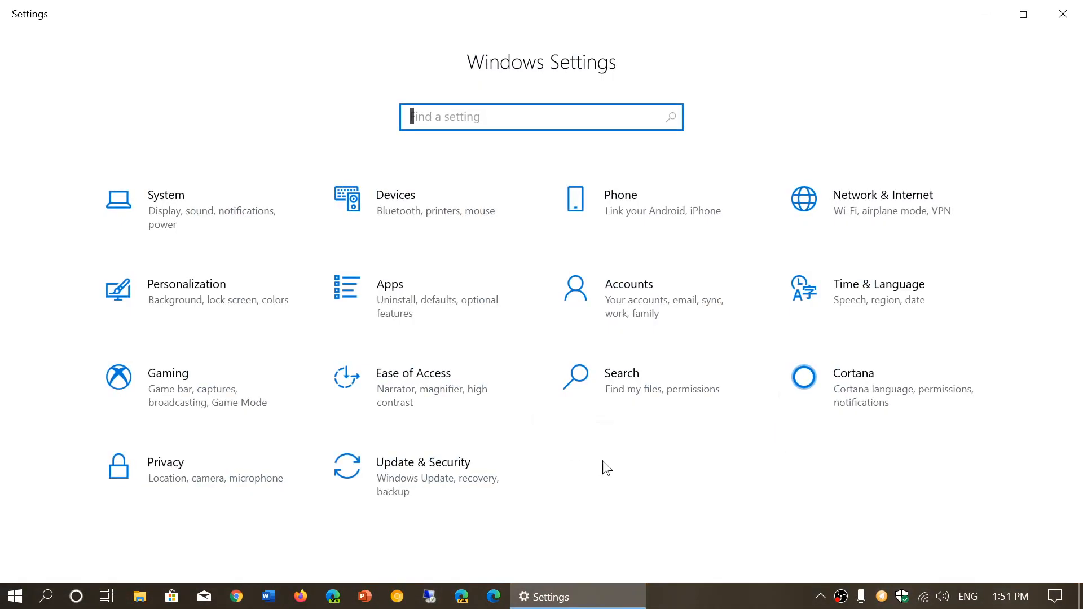
mouse_move(131, 290)
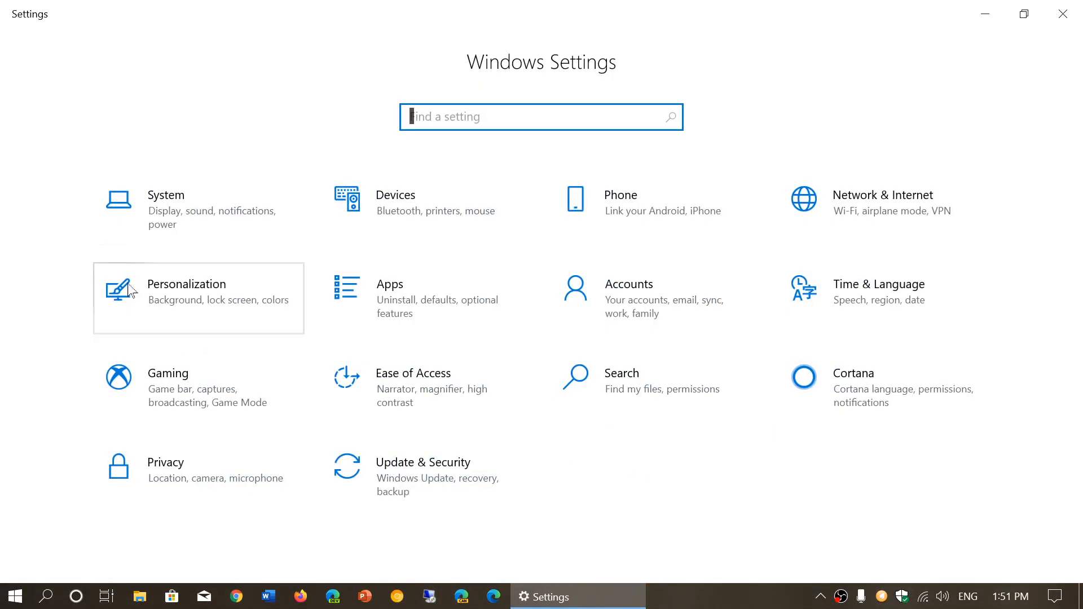
click(186, 283)
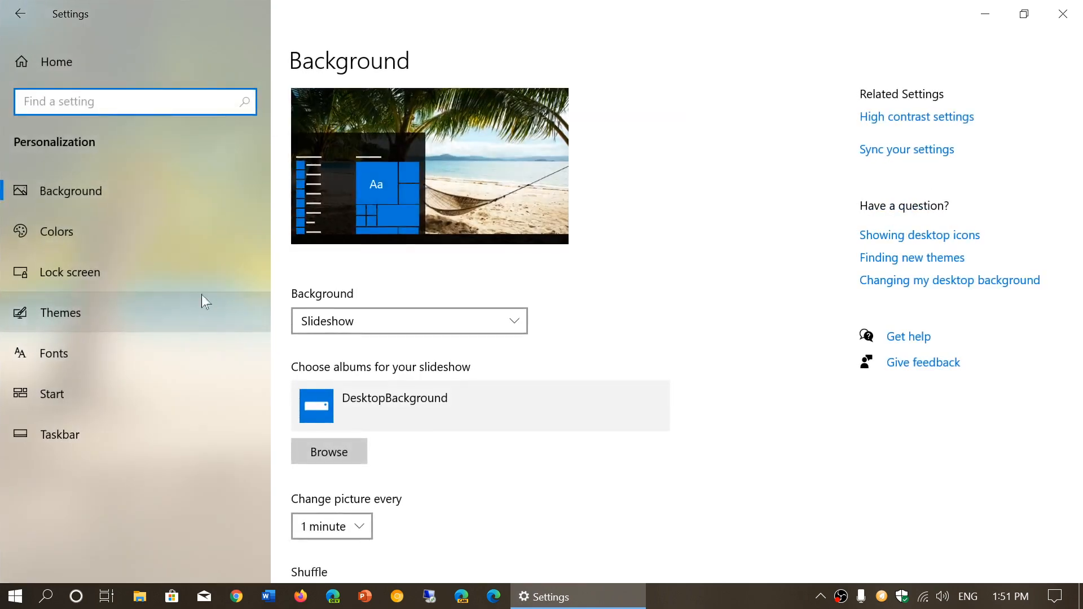
Confirm Beach Time PREMIUM appears as a 15-image theme, then close Settings to the beach desktop.
click(60, 312)
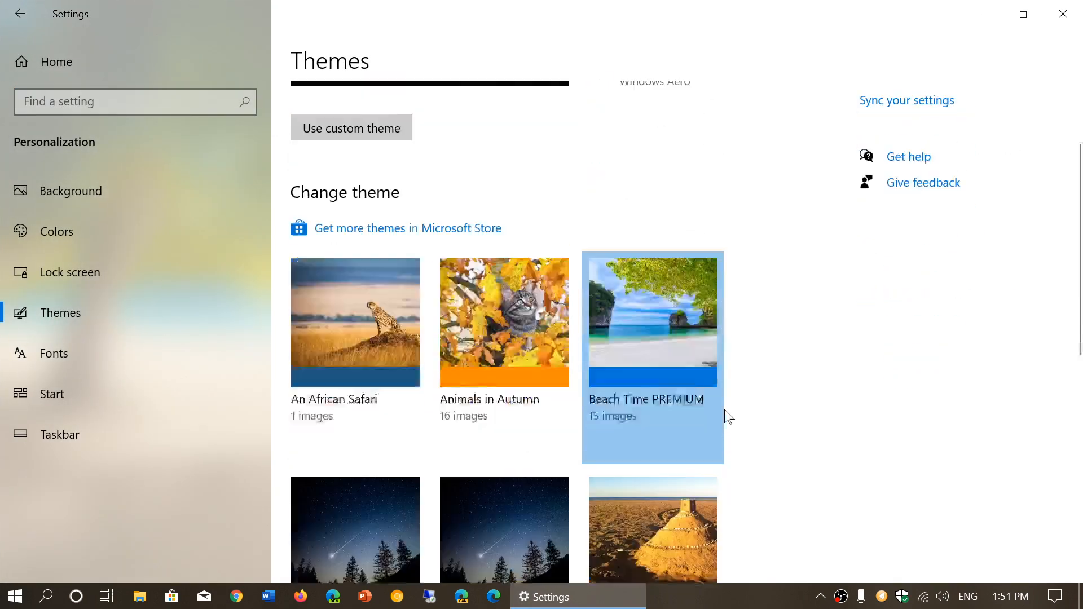
scroll(down, 3)
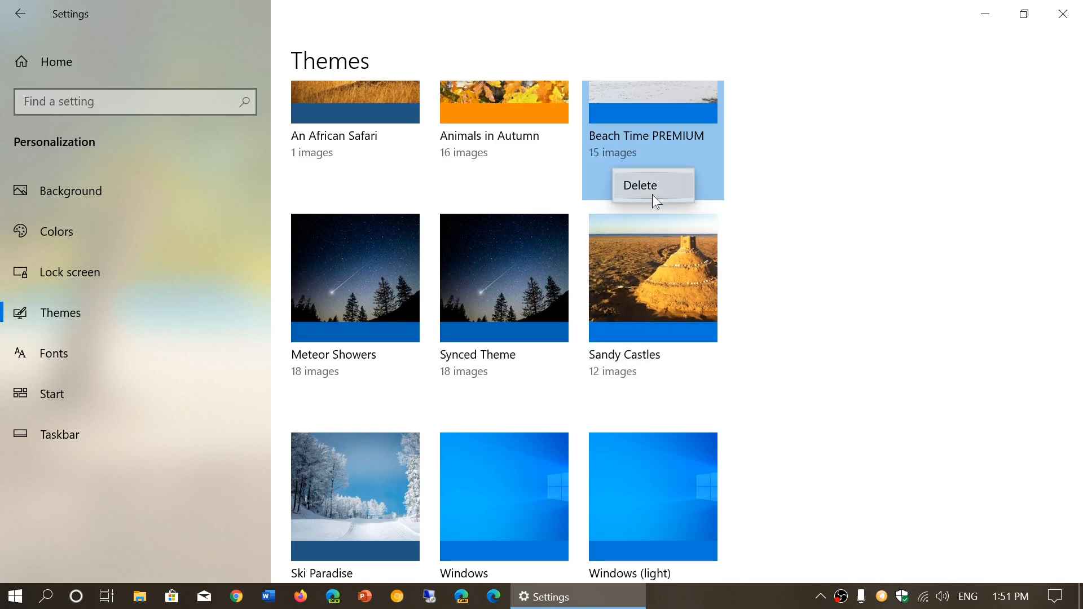
scroll(up, 3)
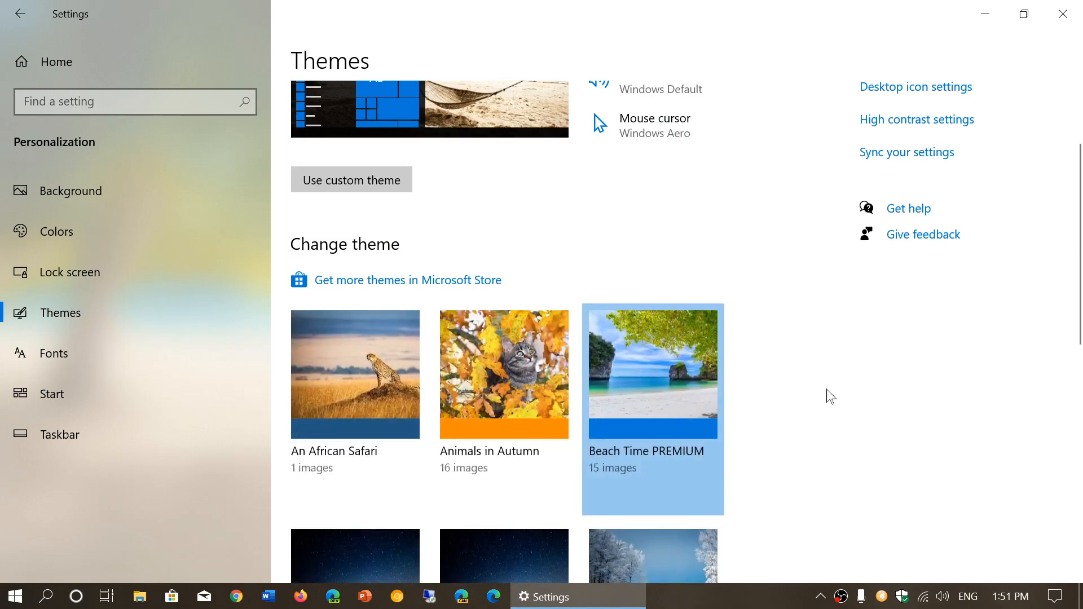
scroll(down, 3)
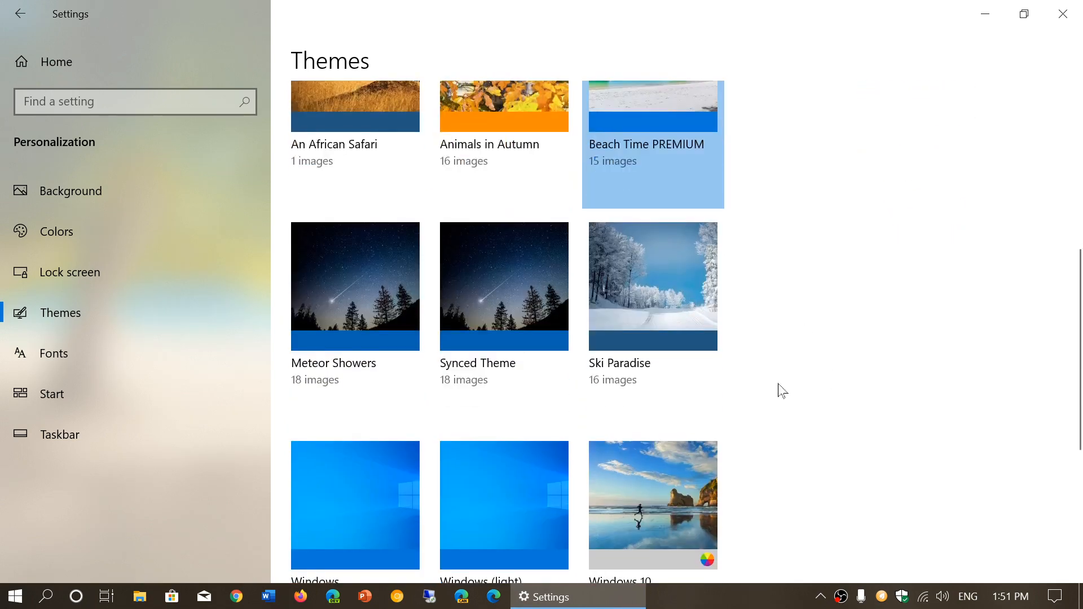
scroll(up, 3)
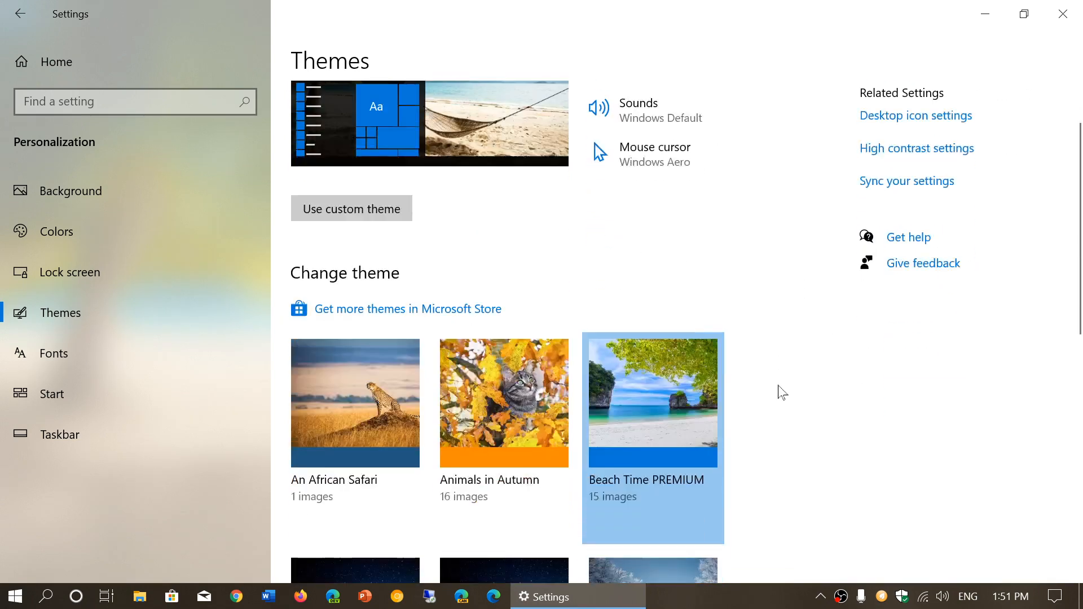
click(652, 403)
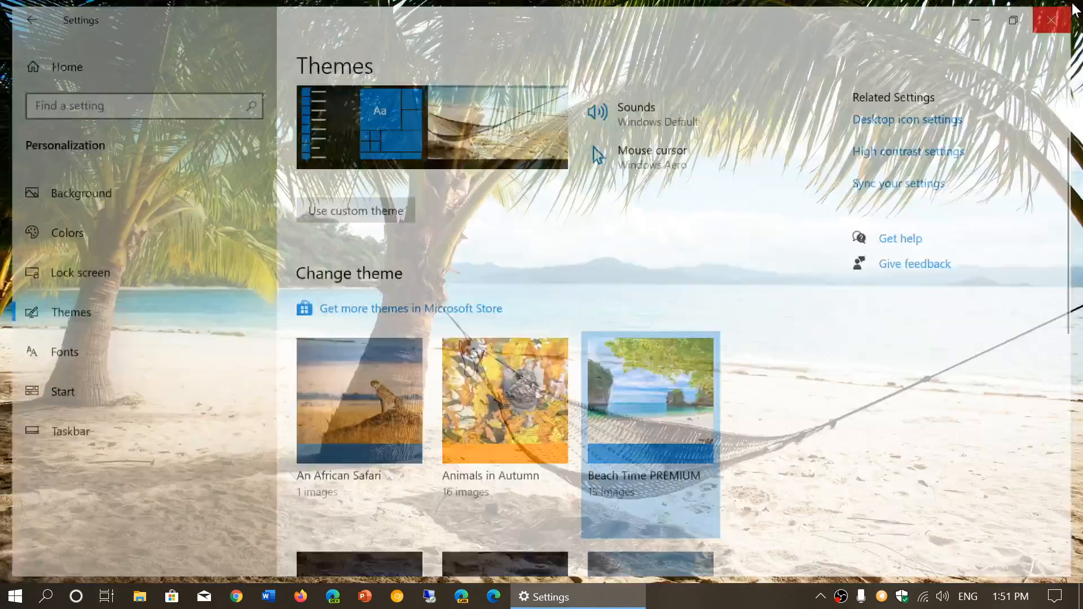
click(1050, 19)
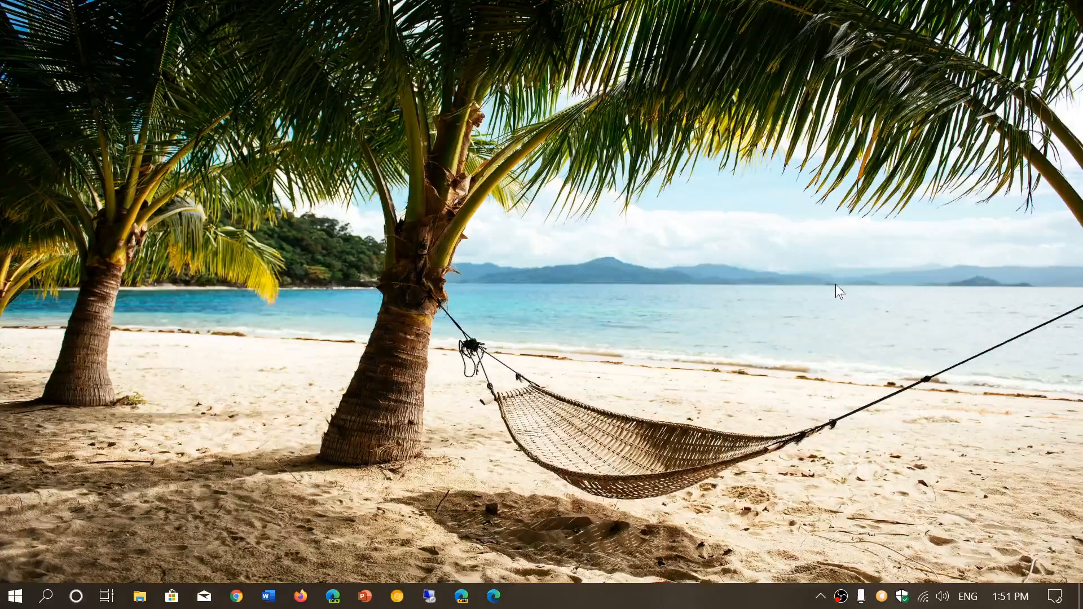